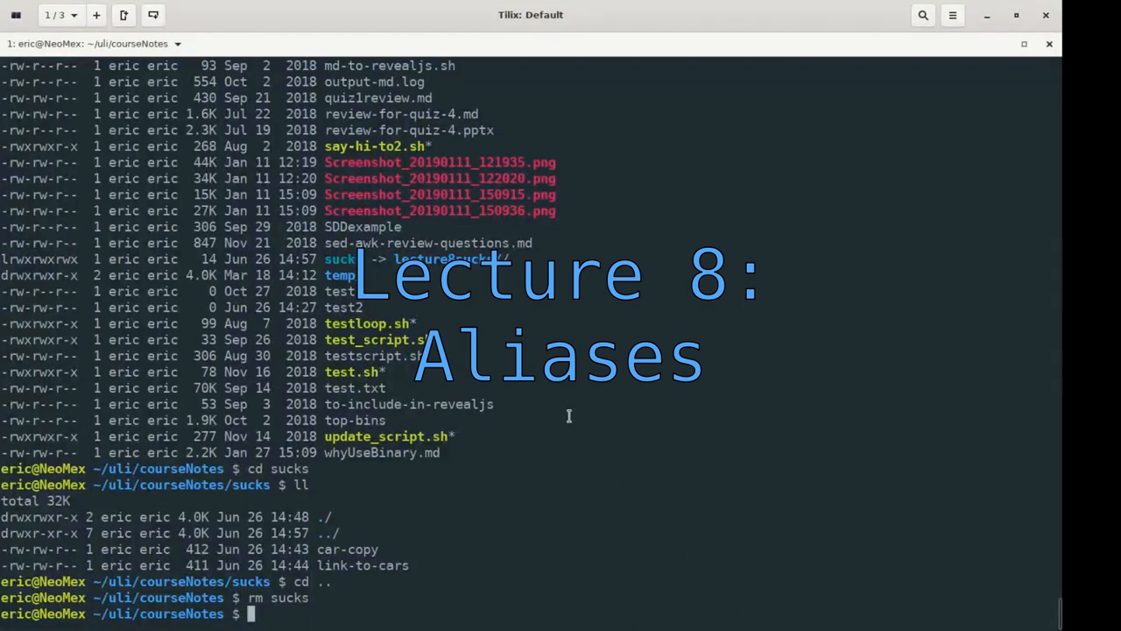
- Run clear so the courseNotes terminal shows only a fresh prompt
text(cl)
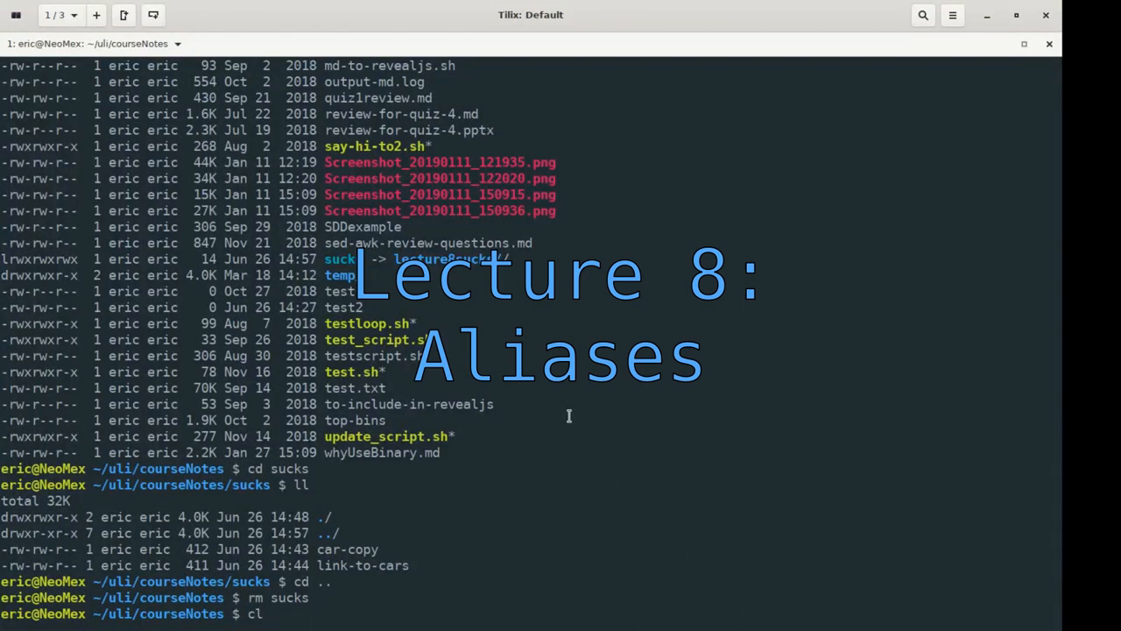
key(Return)
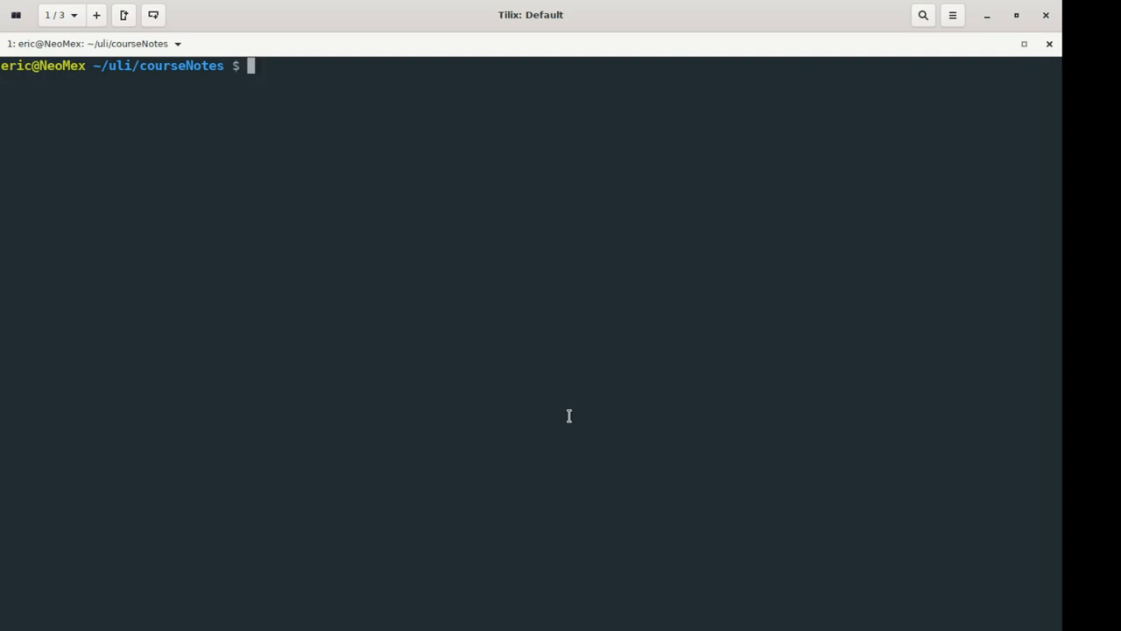
- Start typing ls -lah, trim it back to a plain ls and list the courseNotes files
text(ls -l)
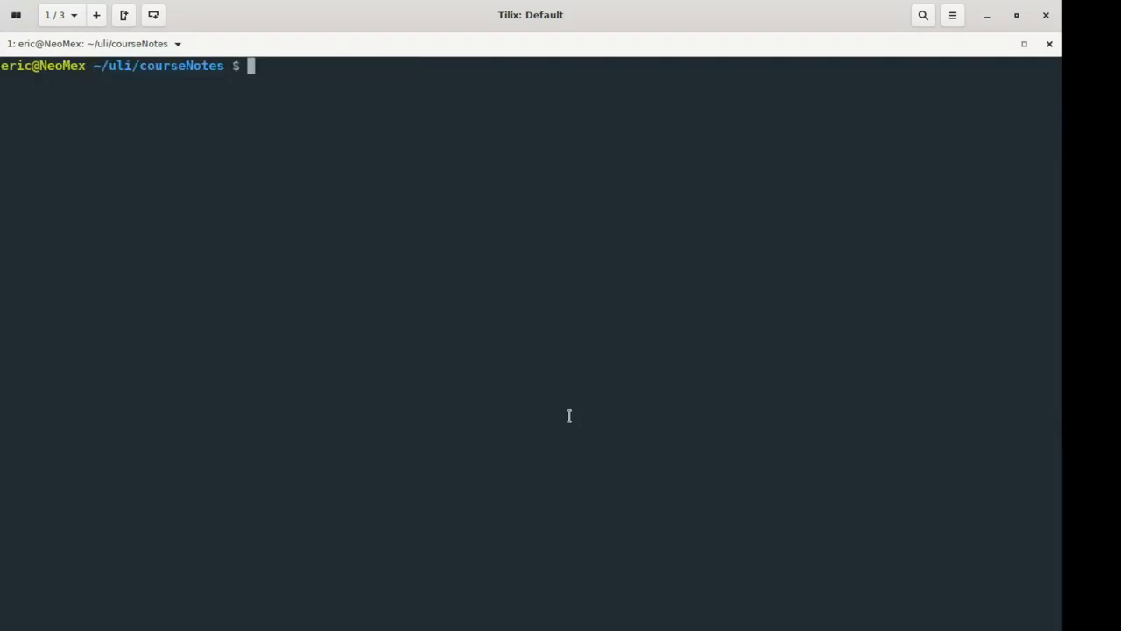
text(ls -)
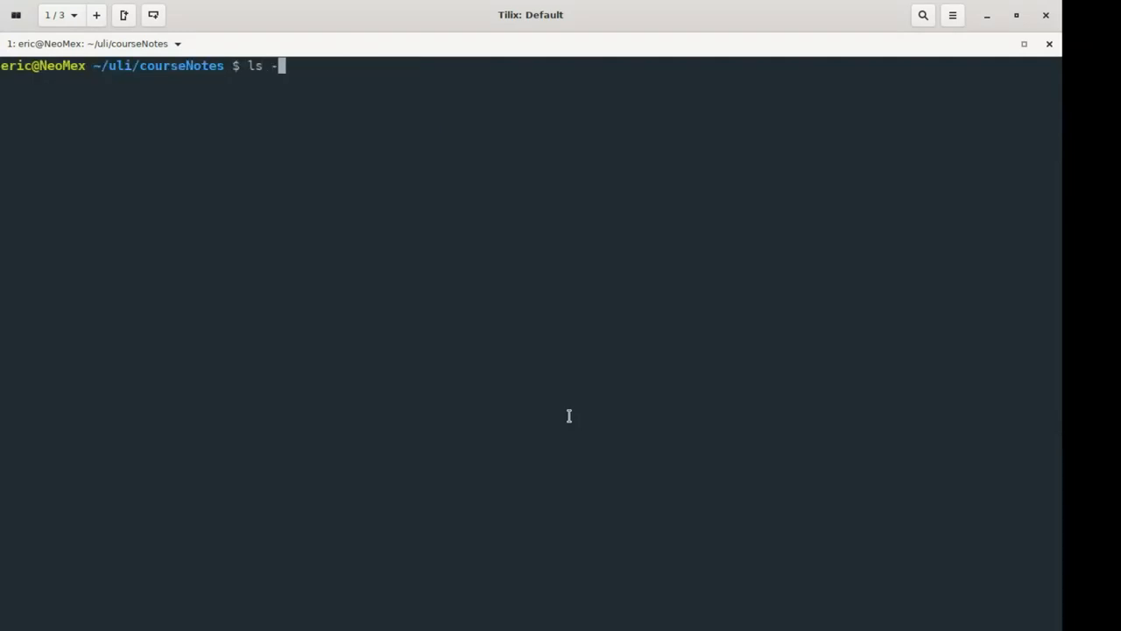
text(lh)
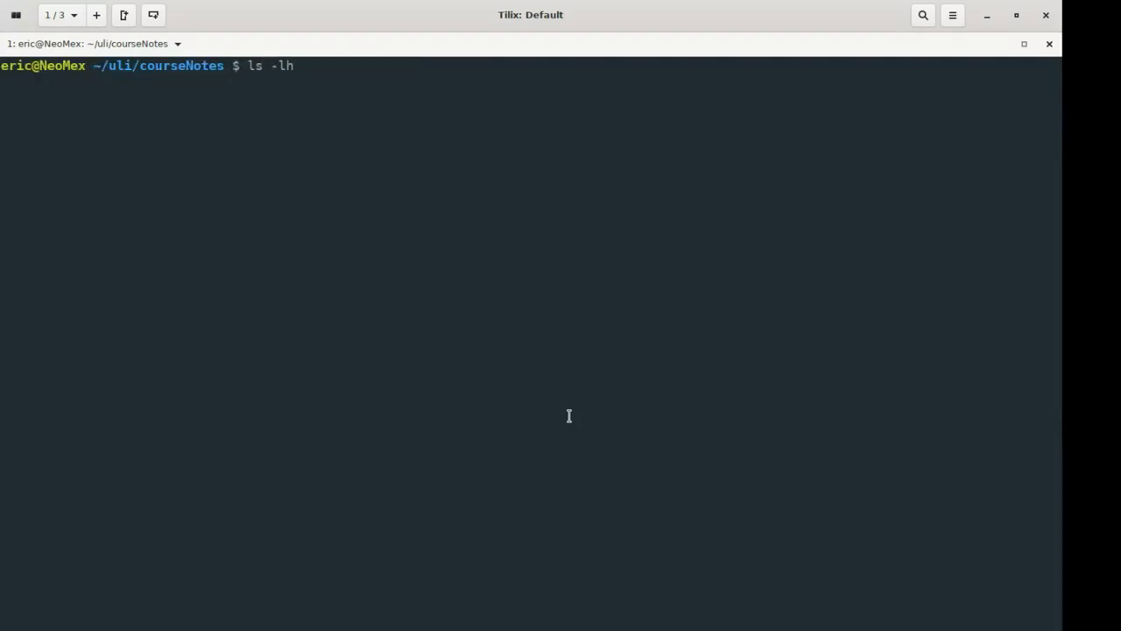
text(a)
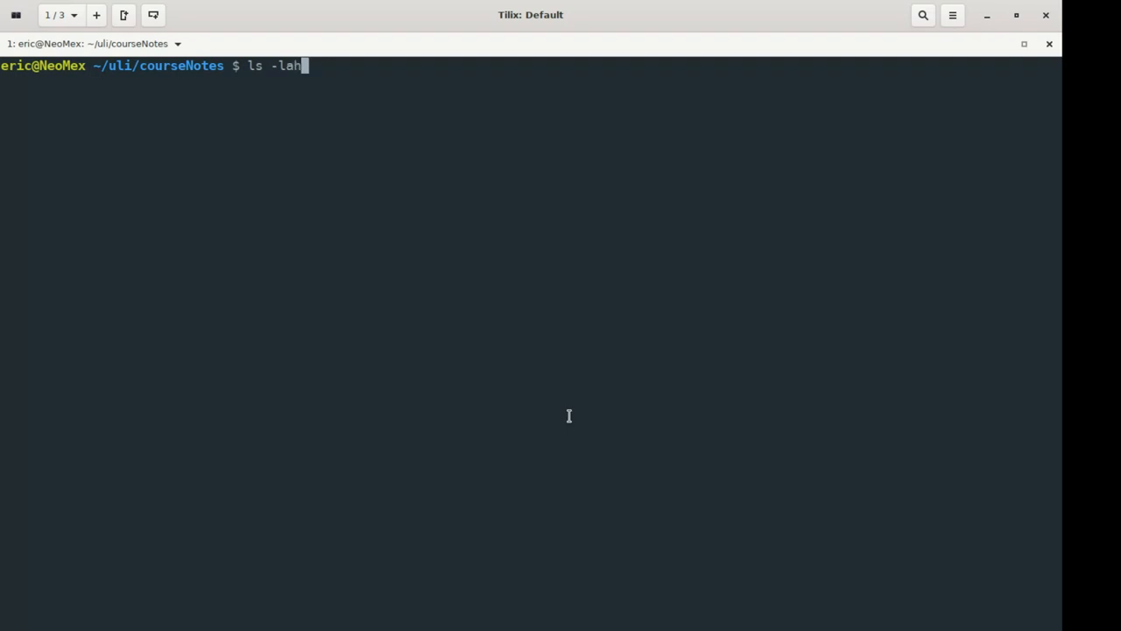
key(BackSpace)
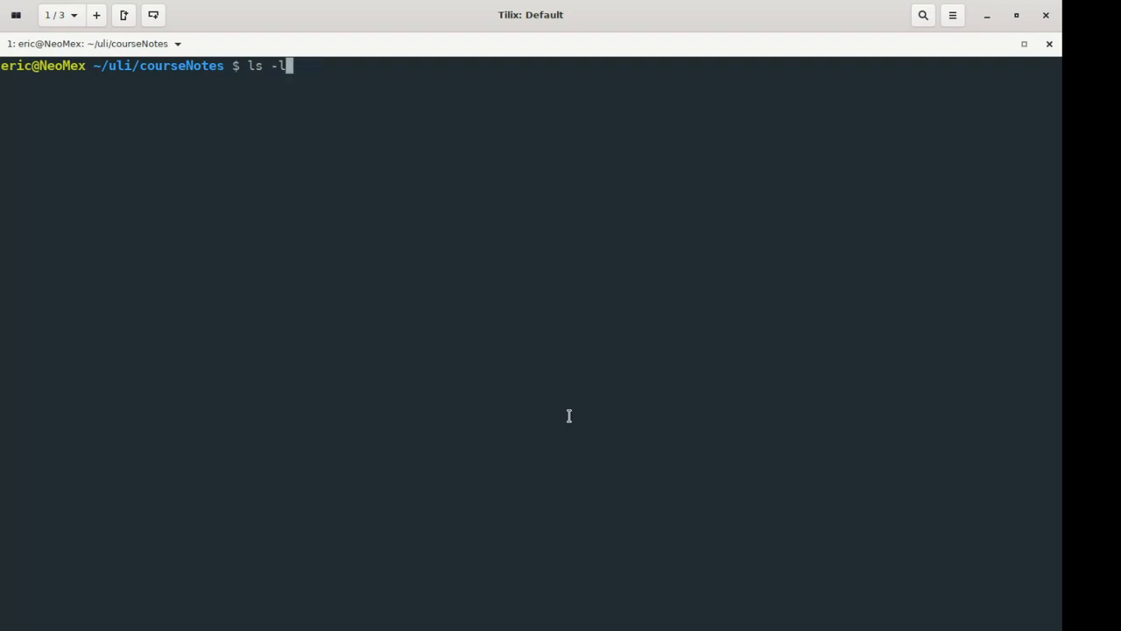
key(BackSpace)
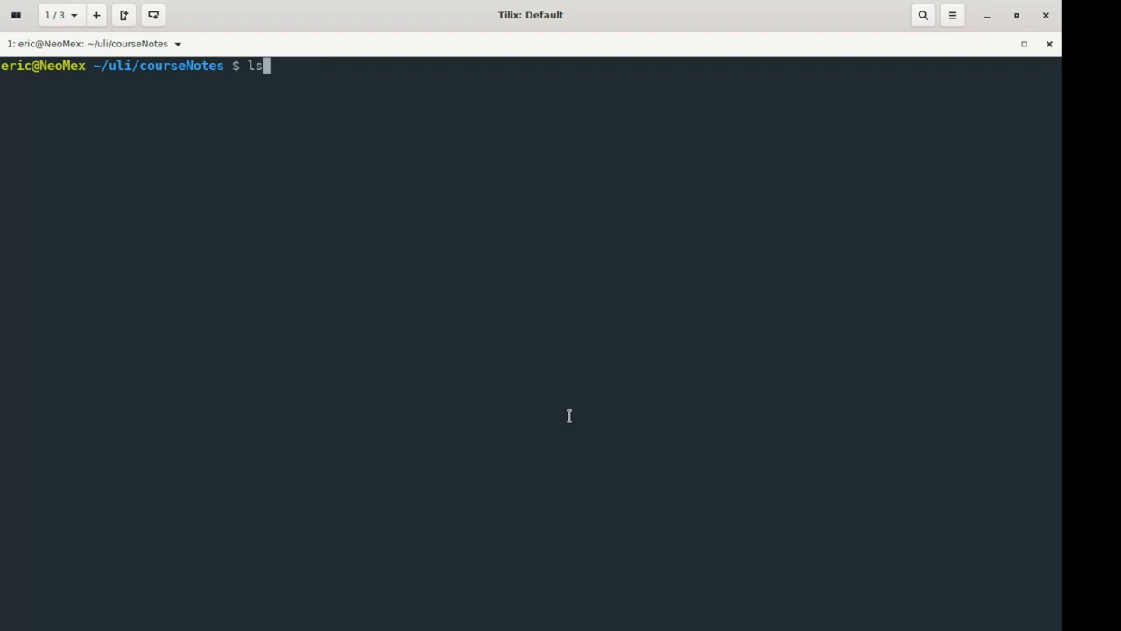
key(Return)
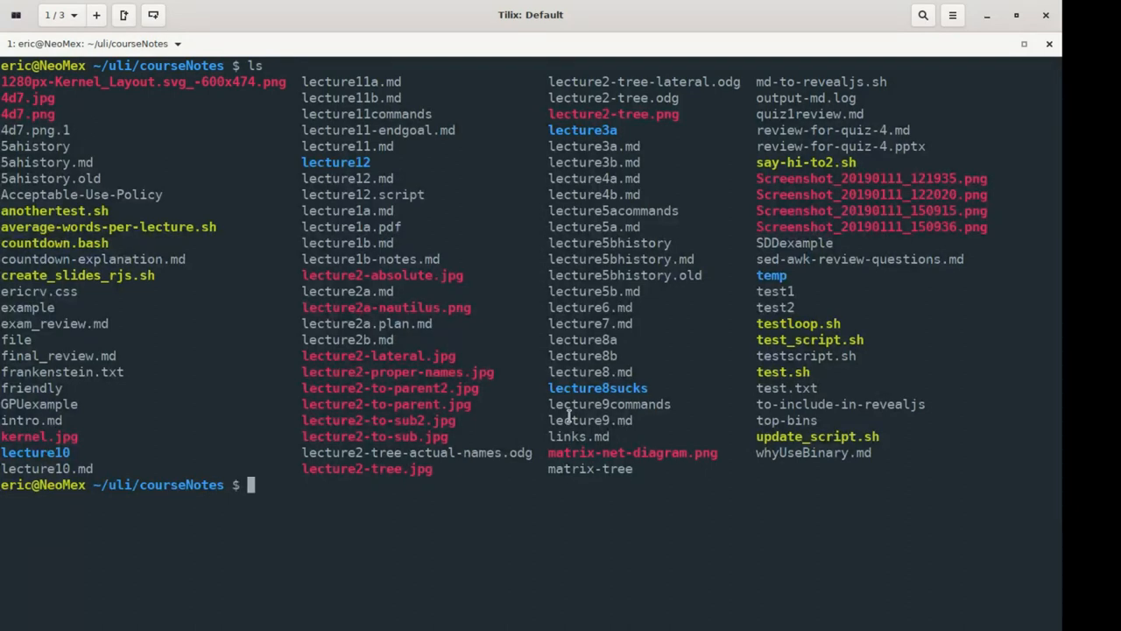
- Run ls -lh for a long listing with human-readable sizes and scroll through it
text(ls)
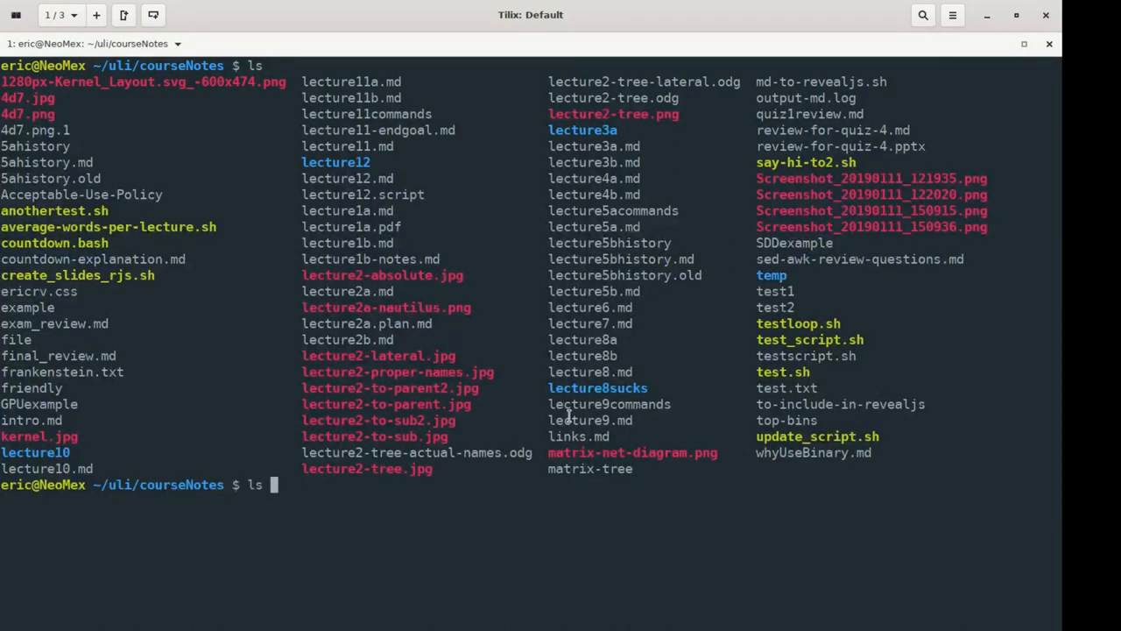
text(-lh)
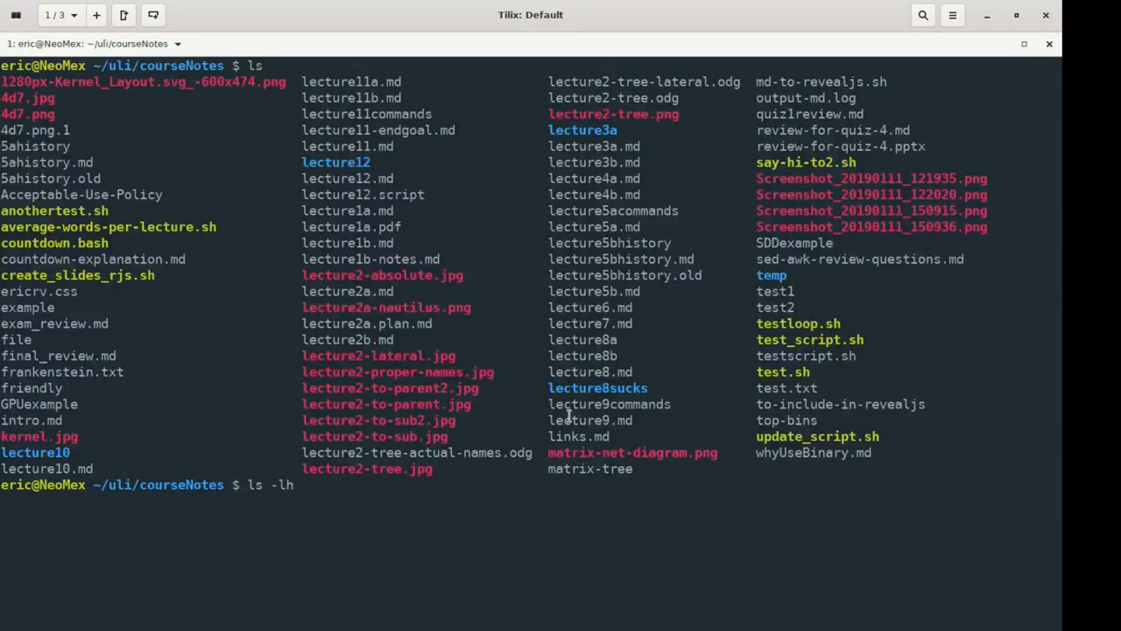
key(Return)
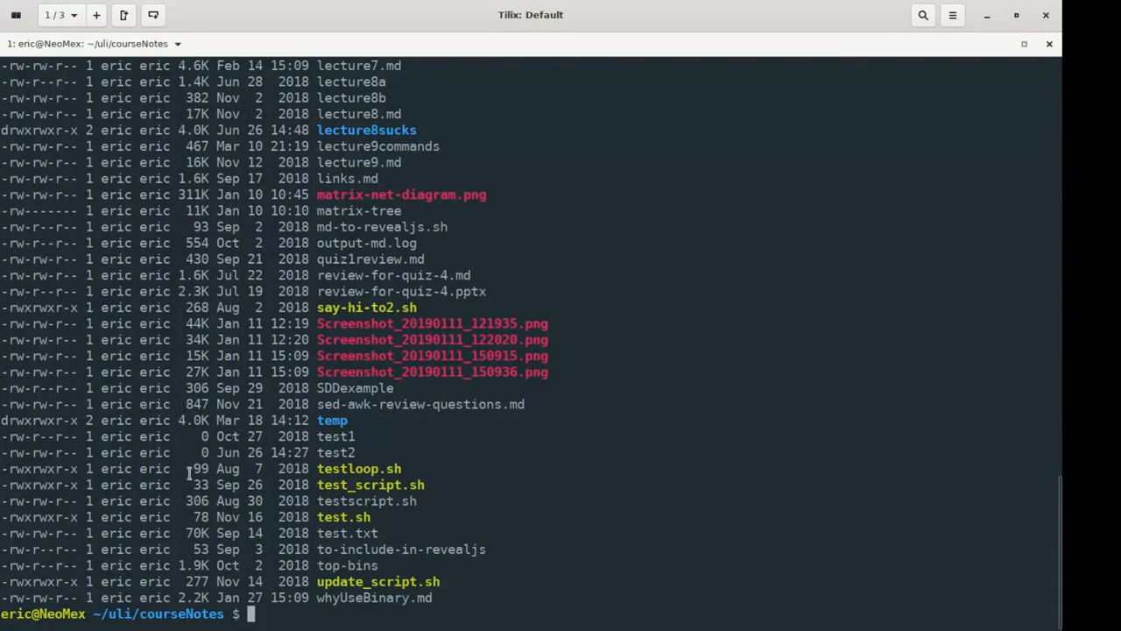
mouse_move(182, 319)
text(ls -l)
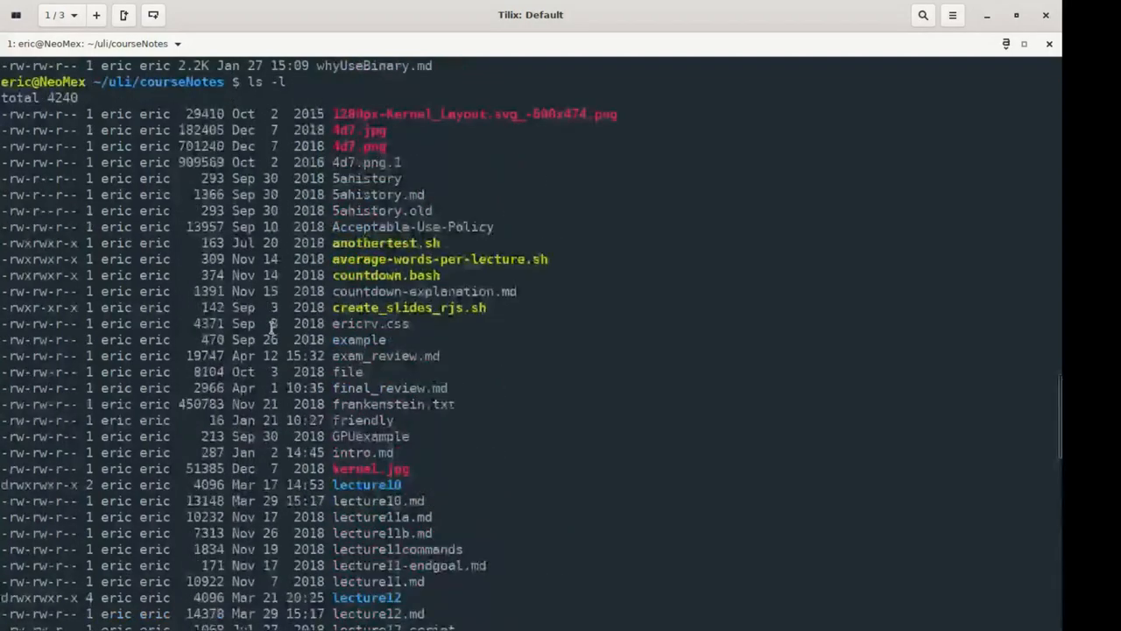
scroll(down, 3)
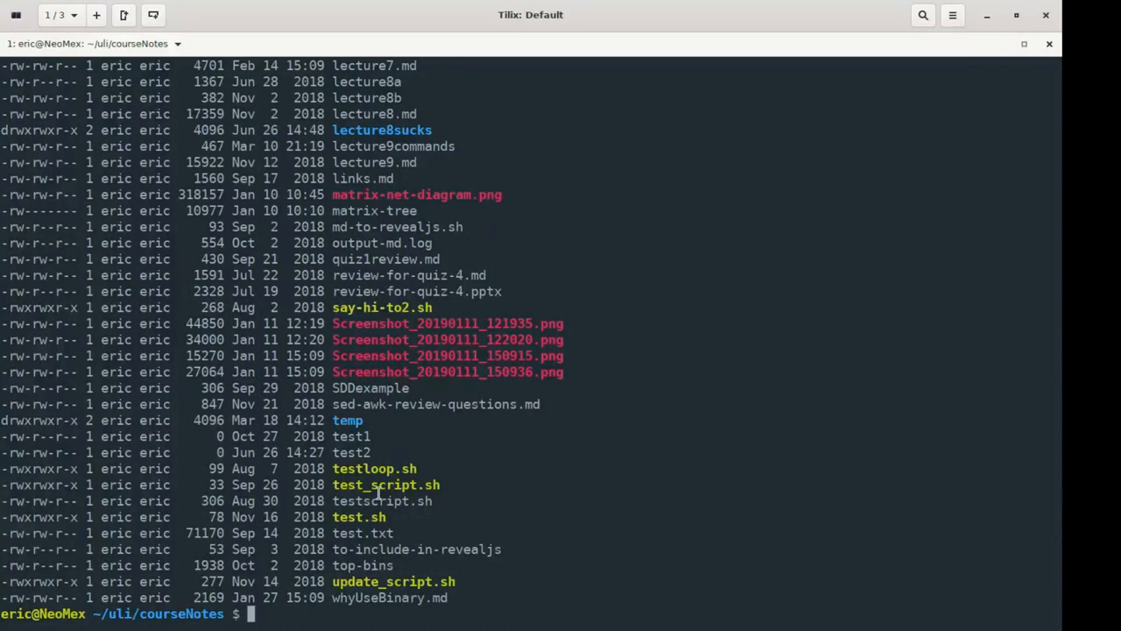
text(ls)
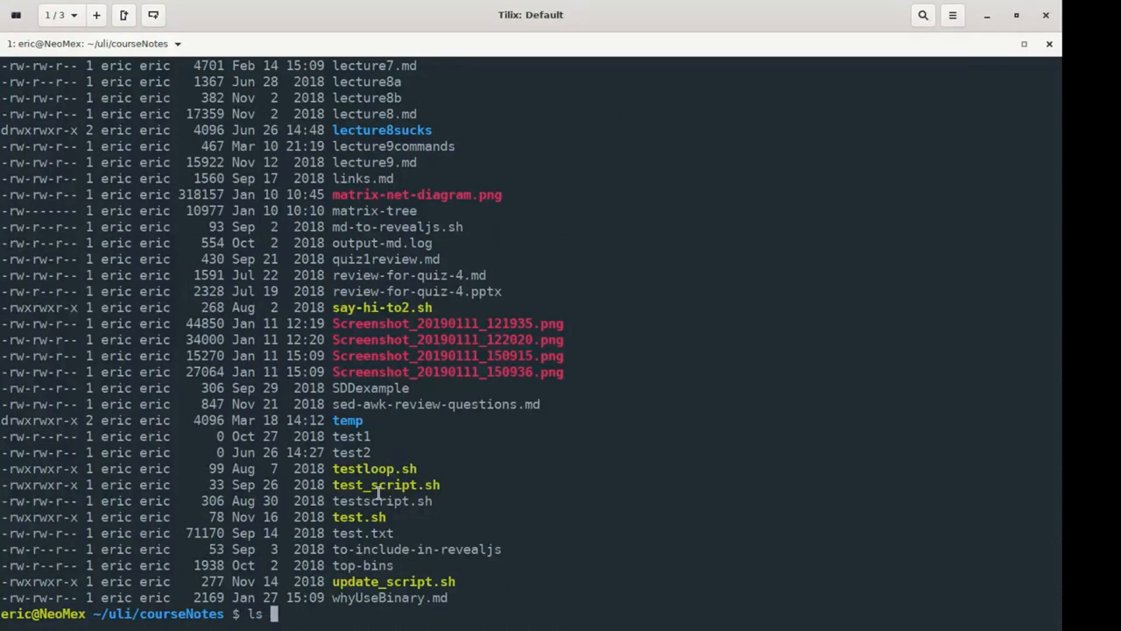
text(-lh)
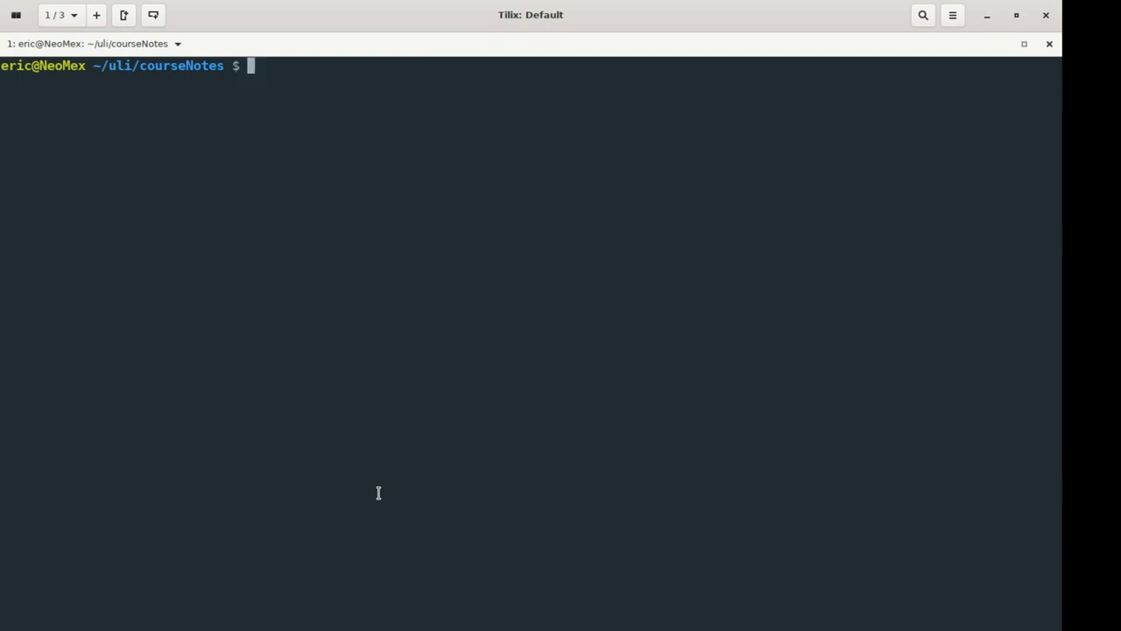
- Define the alias batman='ls -lah' for a detailed listing of all files
text(alir)
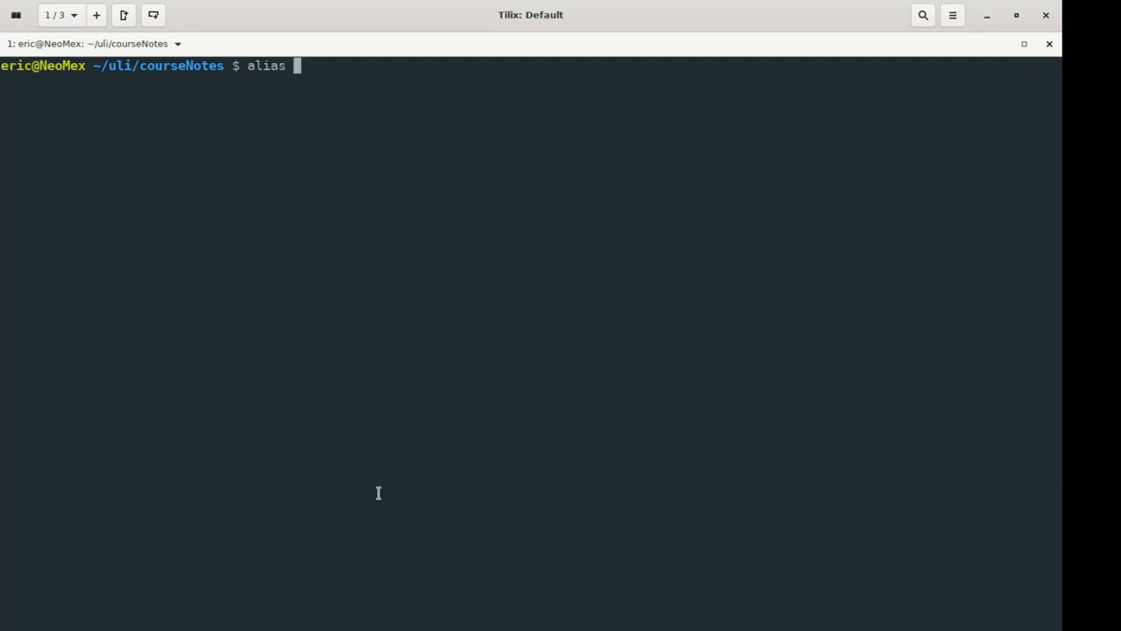
text(')
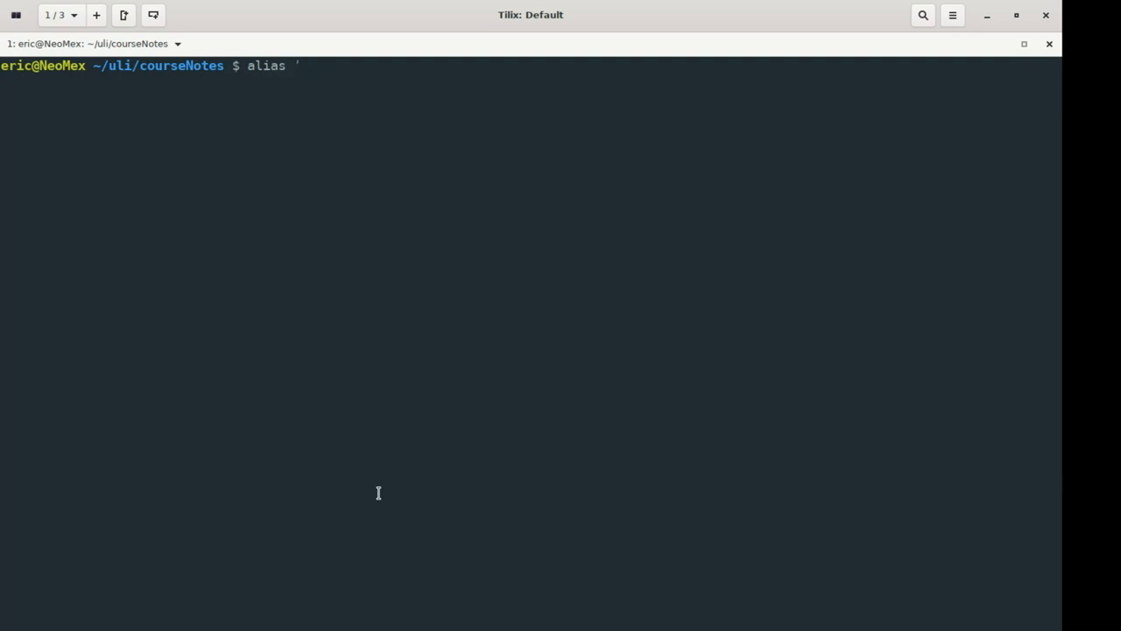
text(=')
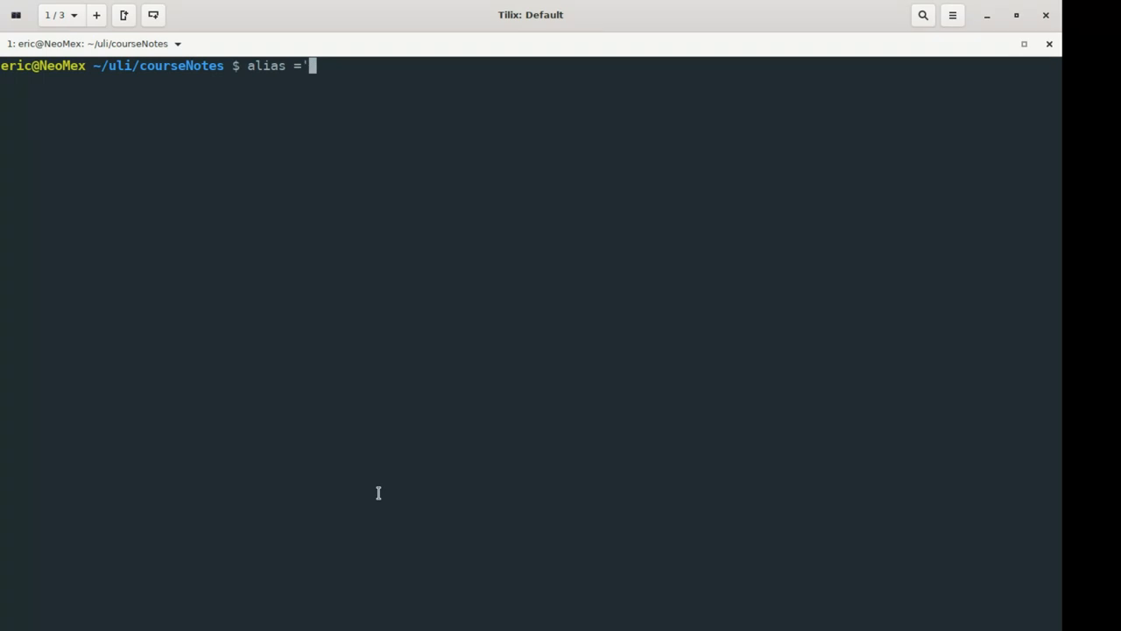
text(')
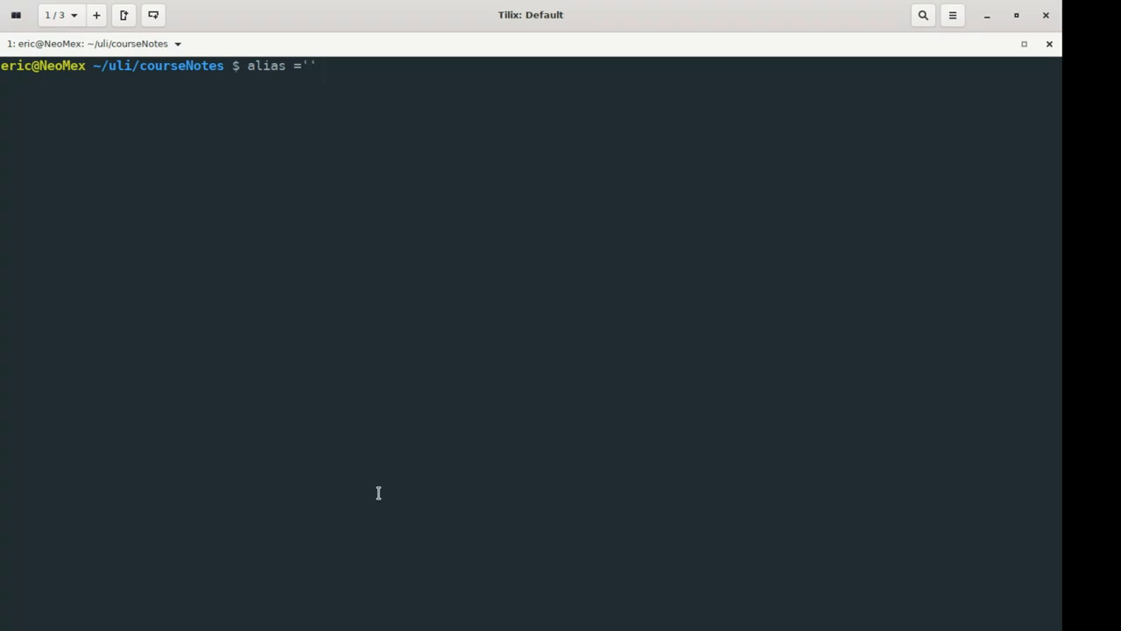
text(ls -)
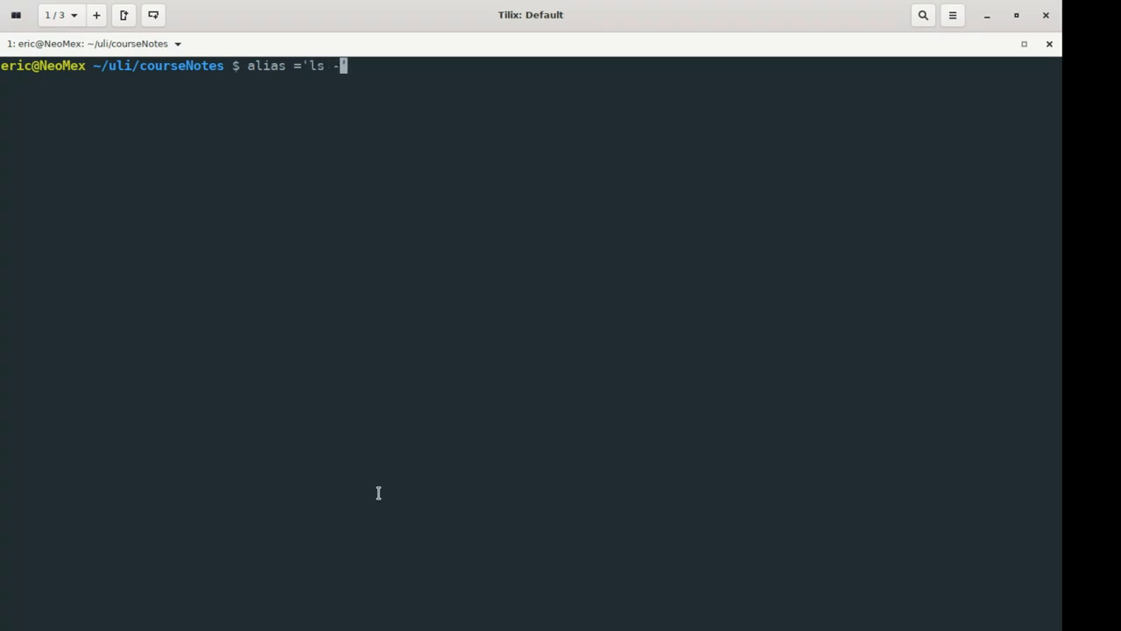
text(lh)
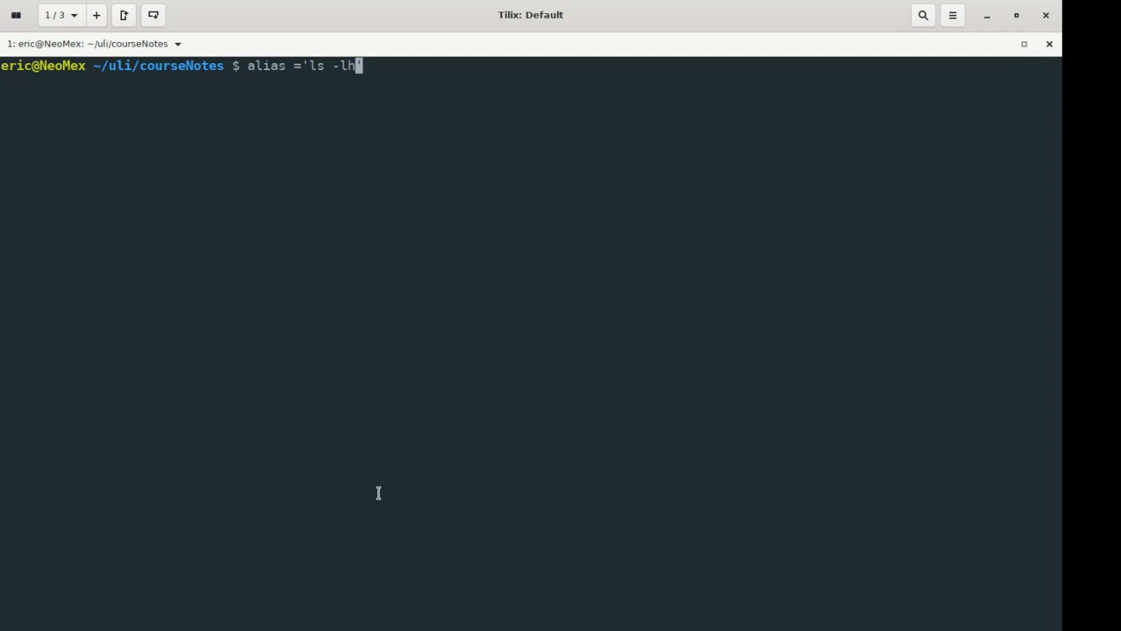
text(')
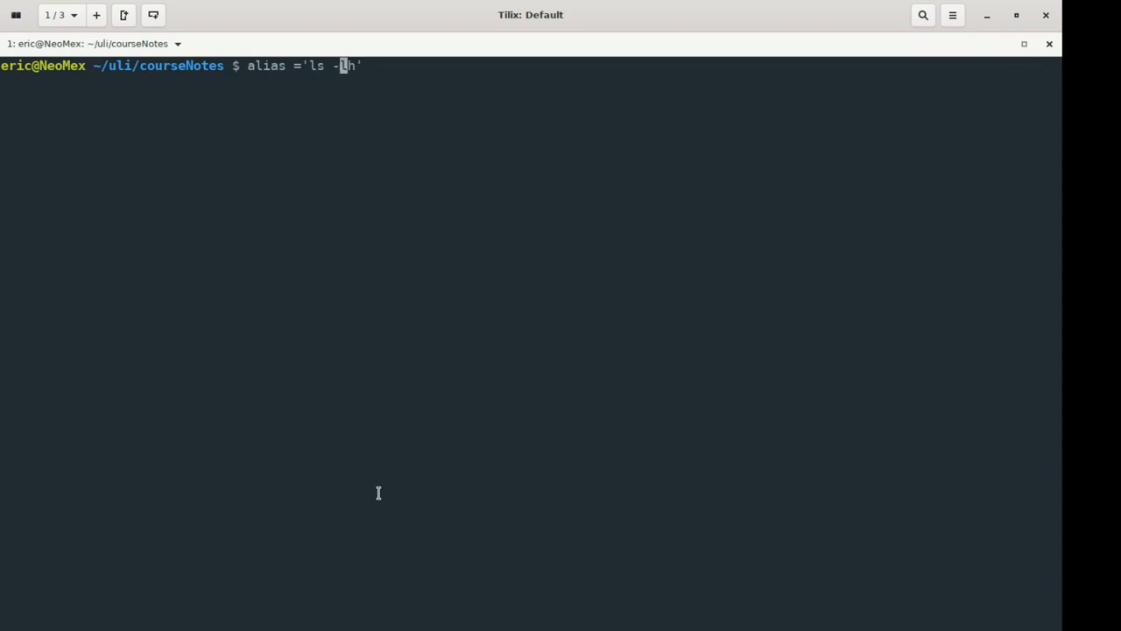
text(l)
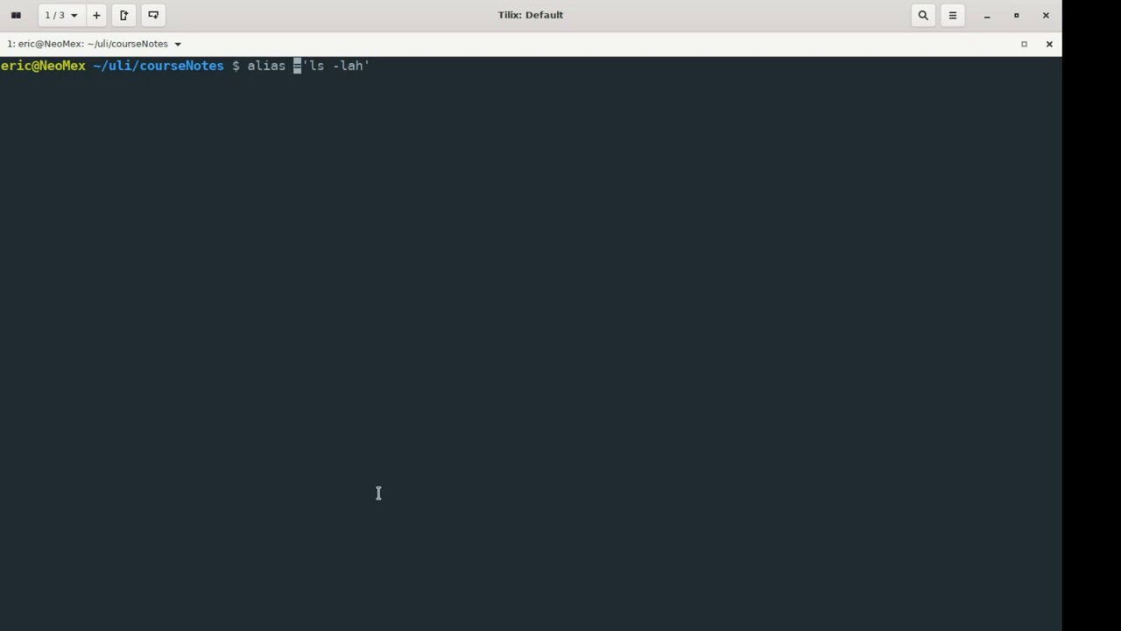
text(batman)
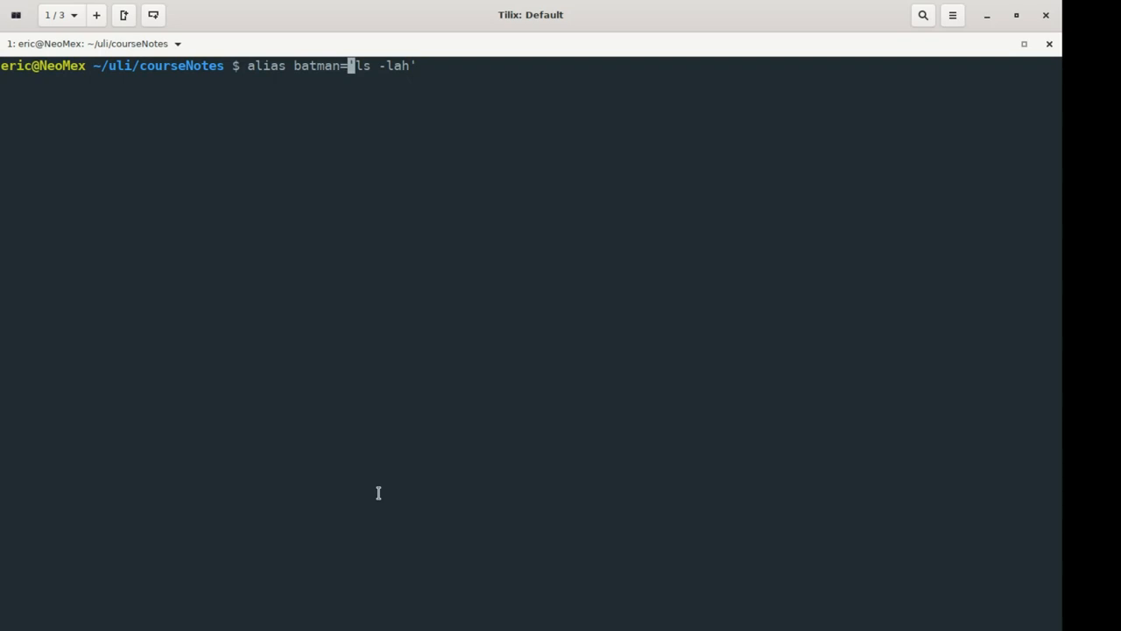
key(Return)
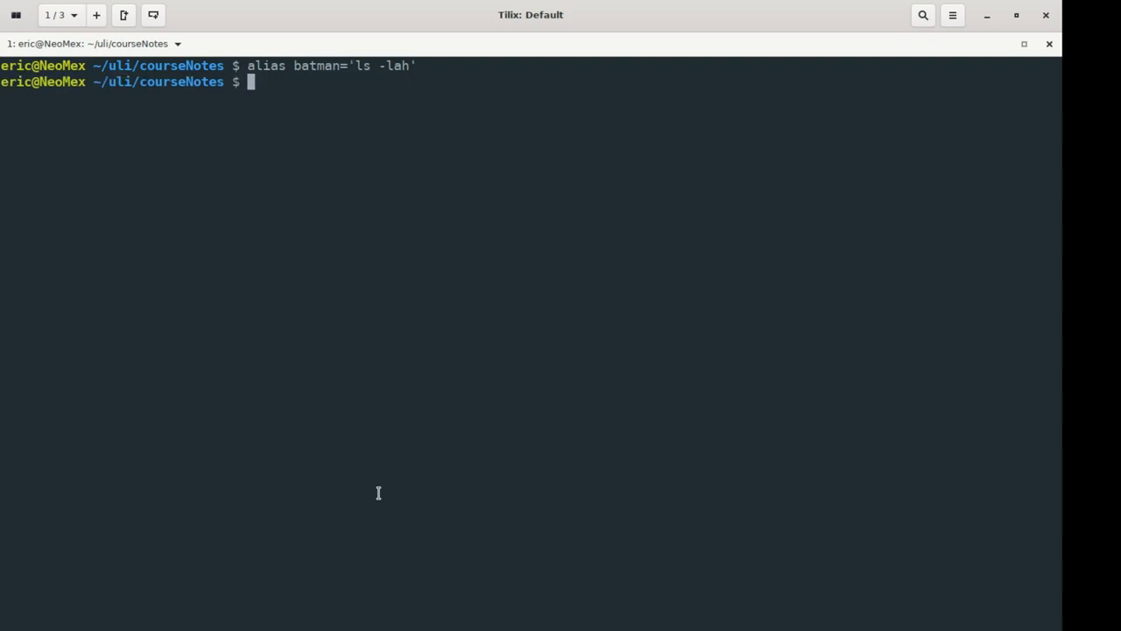
- Run batman to list courseNotes in detail, start another alias line, then clear
text(batman)
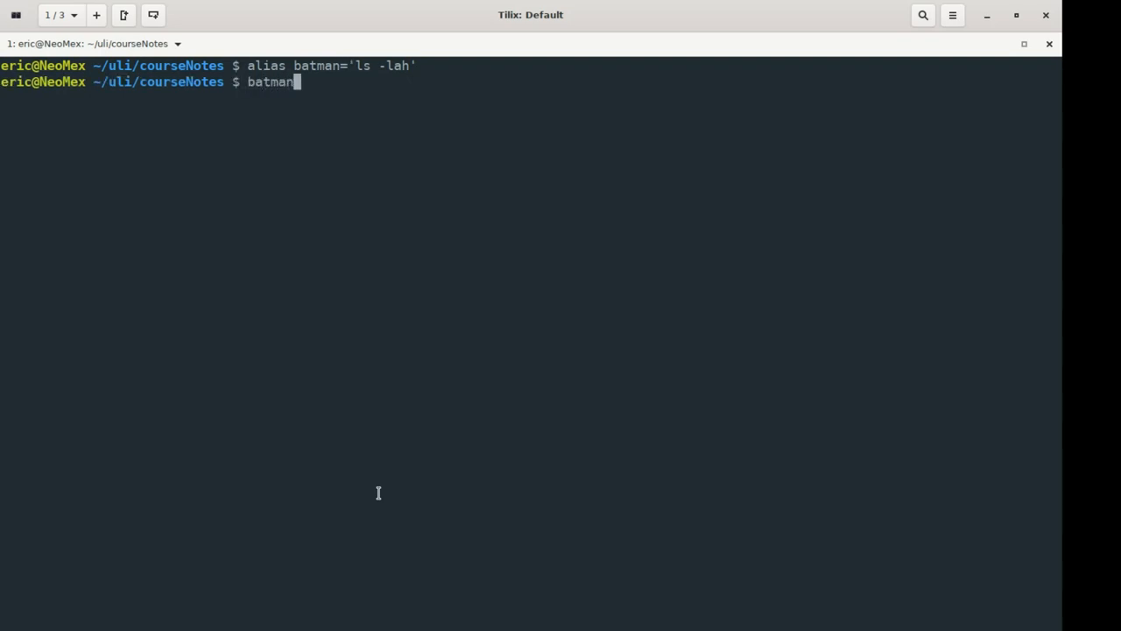
key(Return)
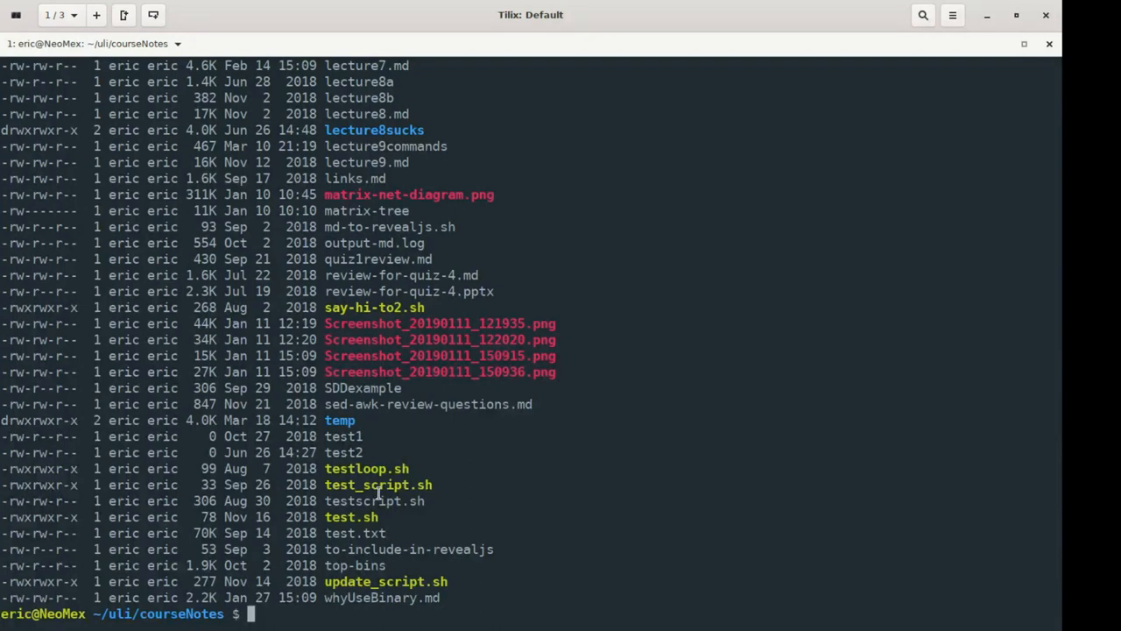
text(a)
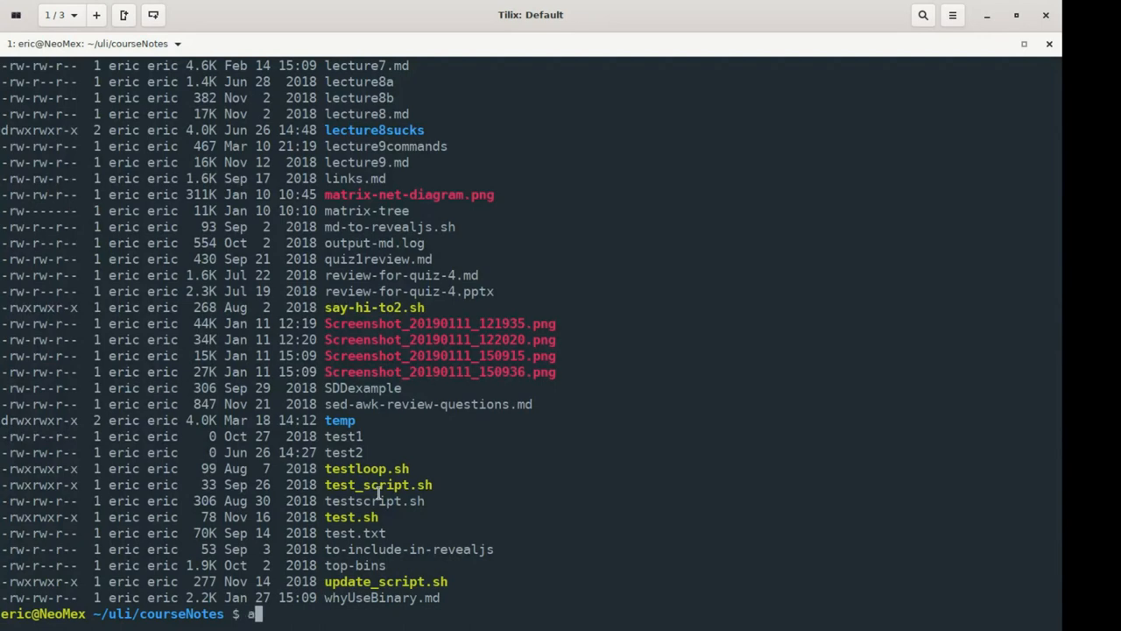
text(lias b)
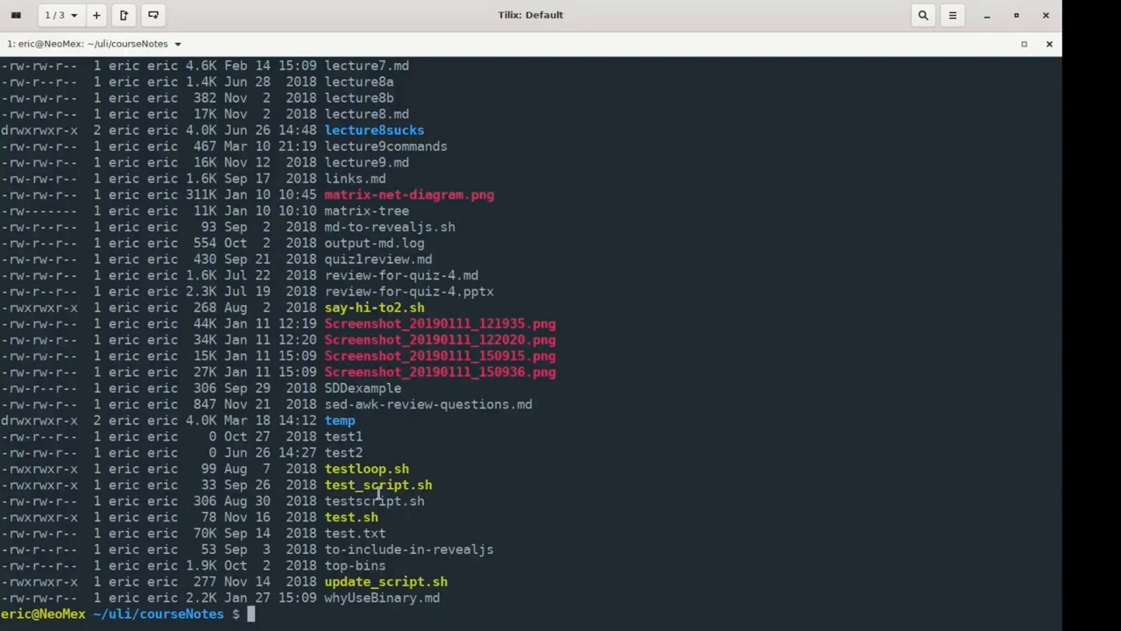
text(ll)
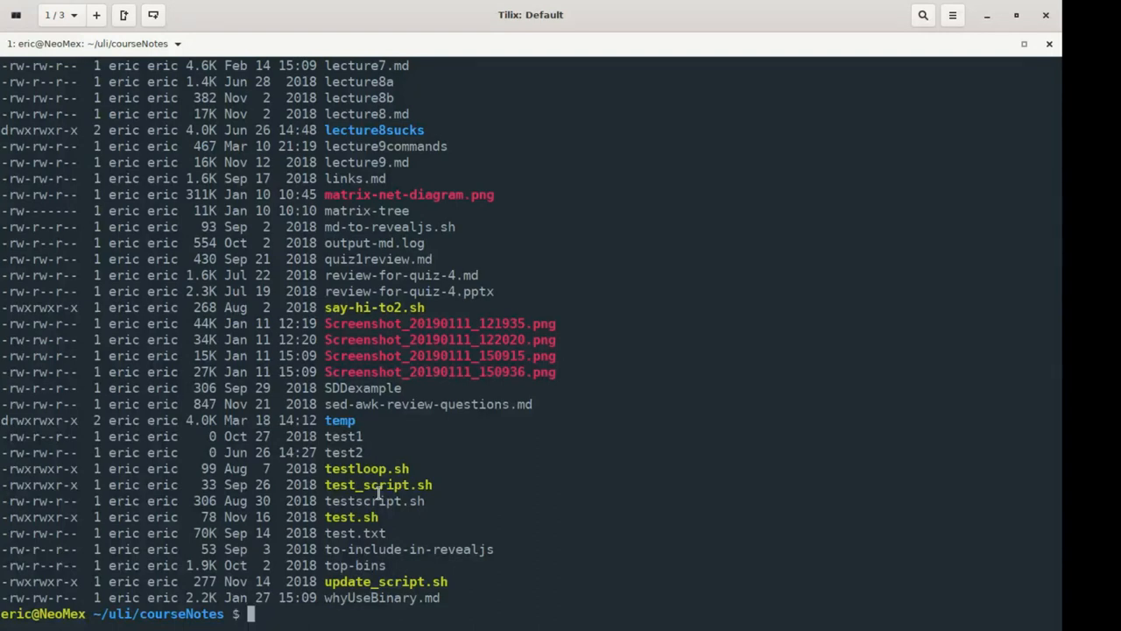
text(cl)
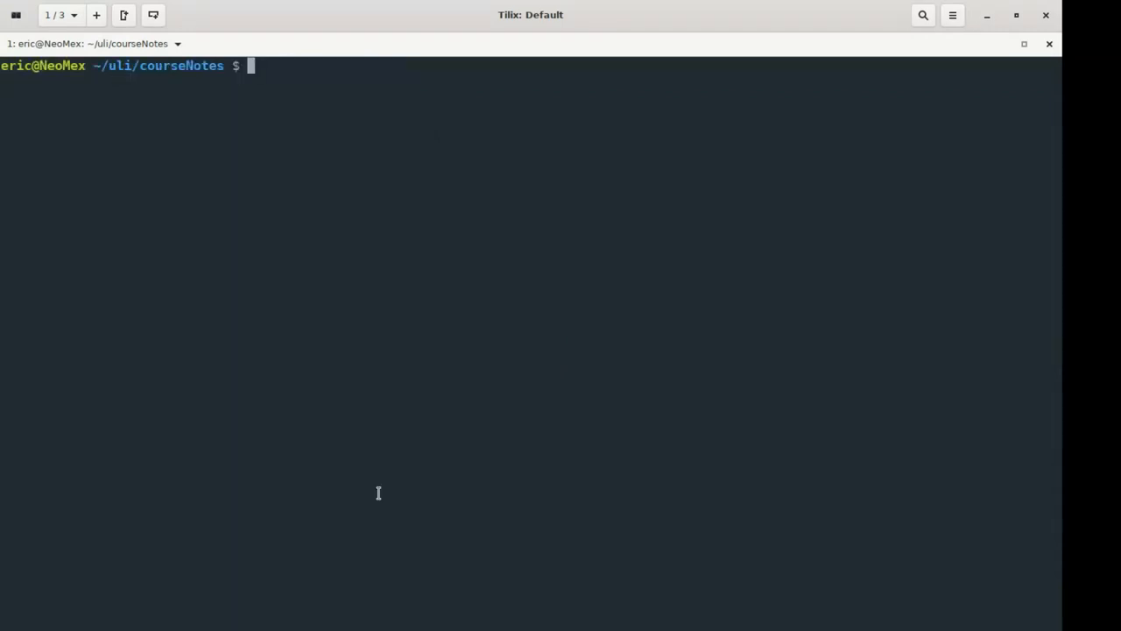
- Clear the screen and begin an empty alias="" definition at the prompt
text(cl)
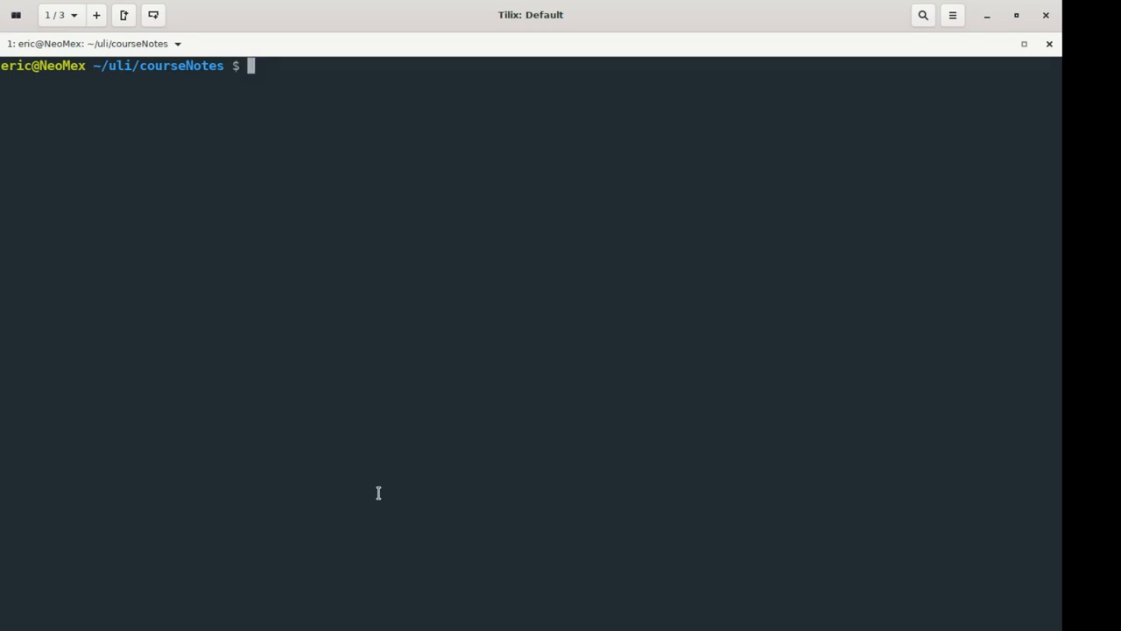
text(alias=")
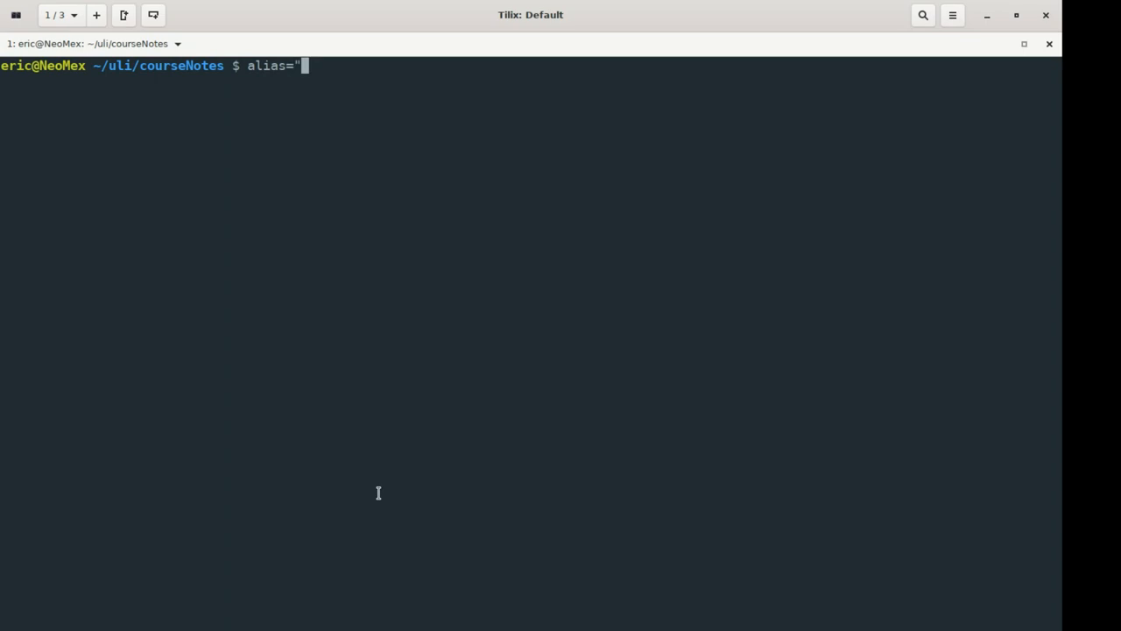
text(")
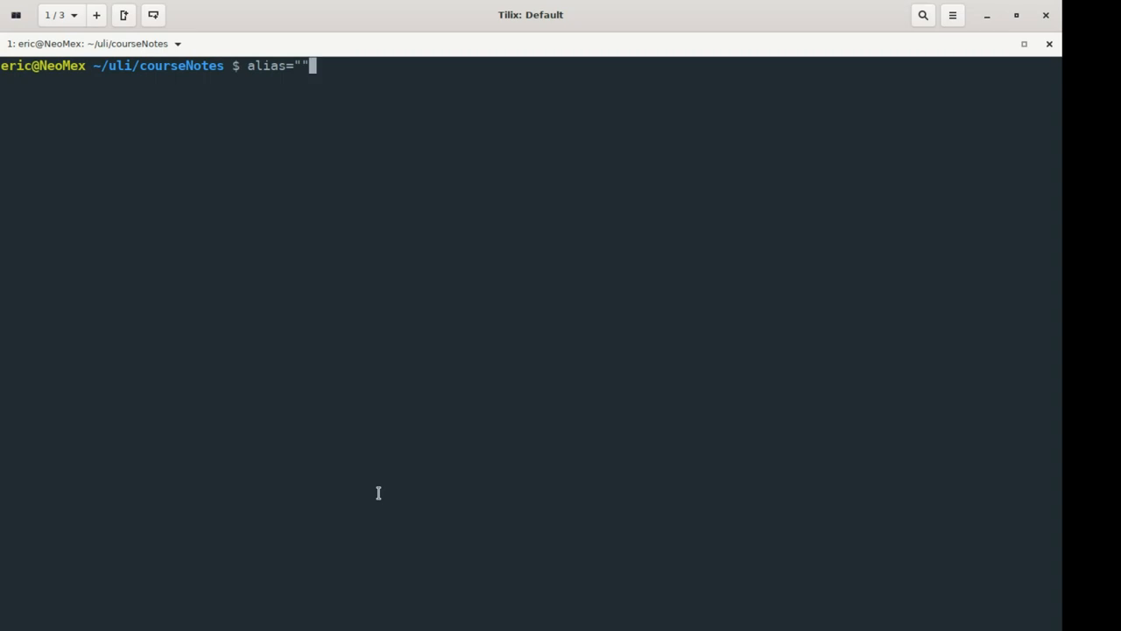
mouse_move(646, 241)
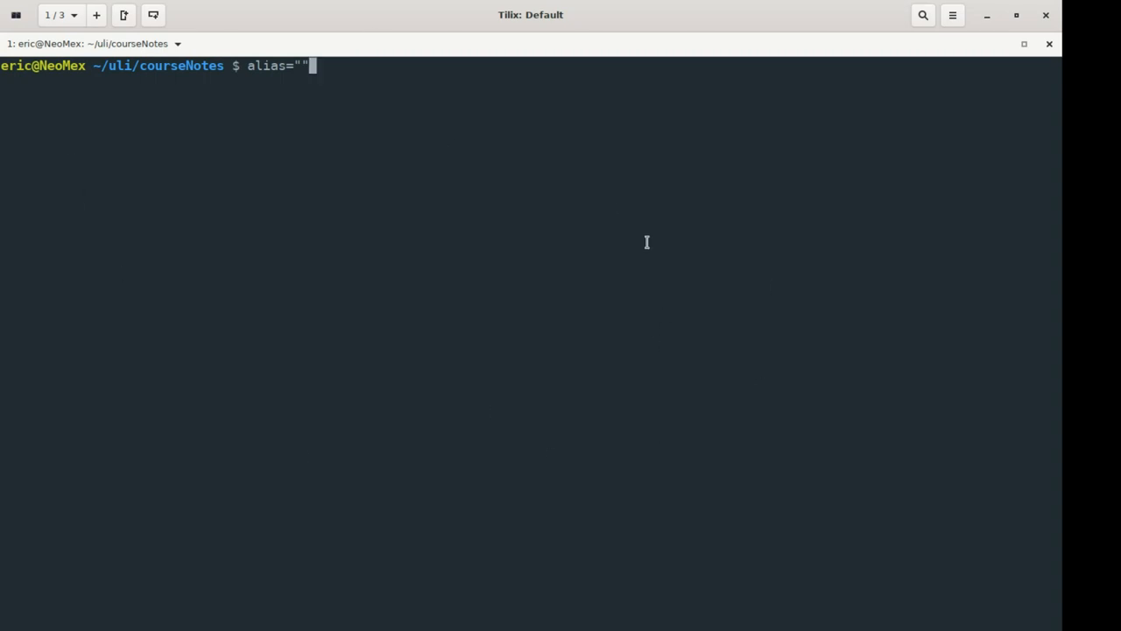
mouse_move(396, 149)
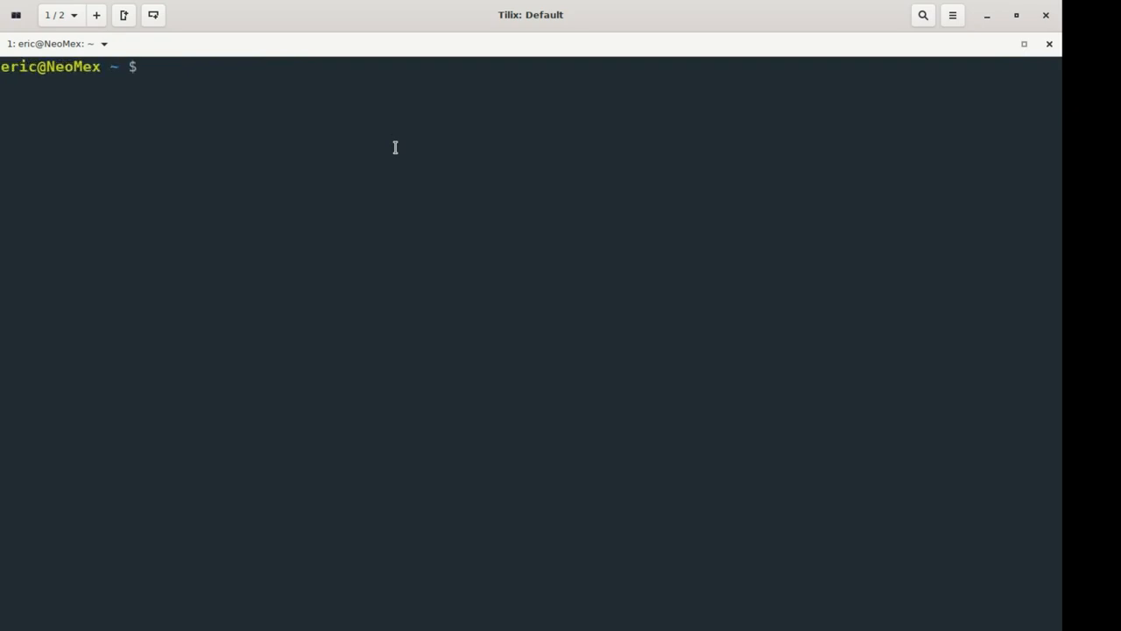
- Run batman in the new home shell to get command not found, then clear
text(batm)
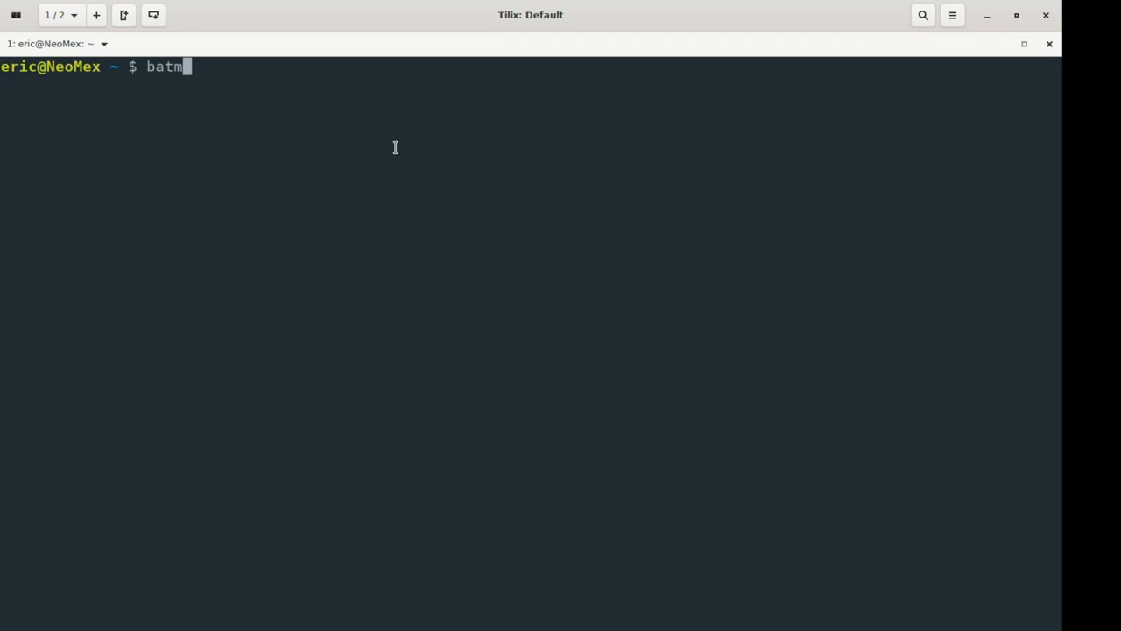
key(Return)
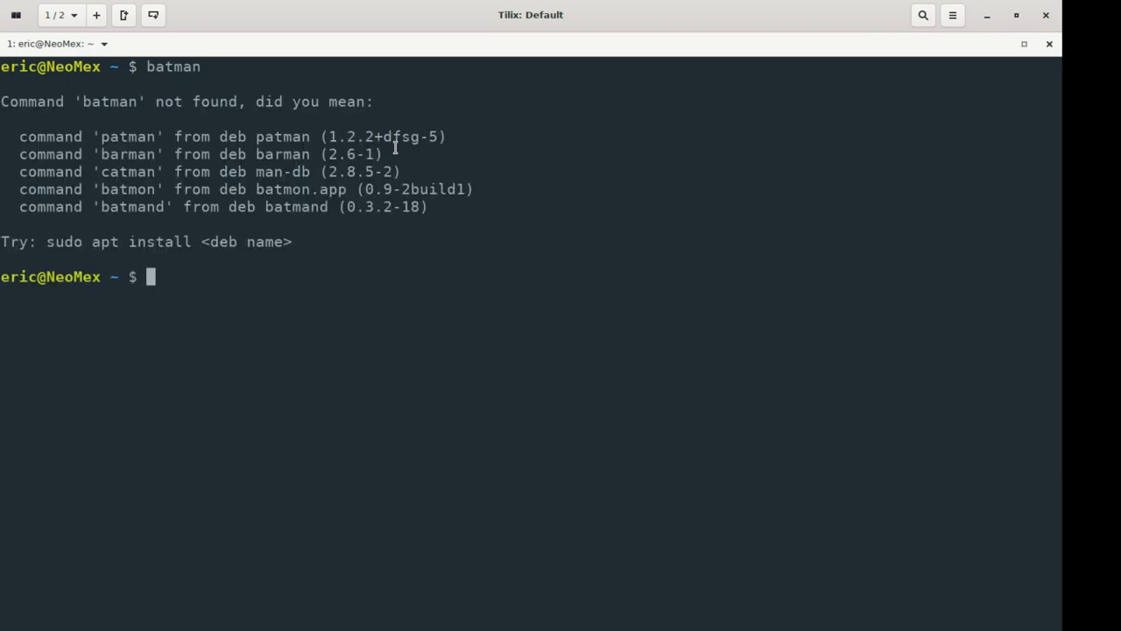
text(c)
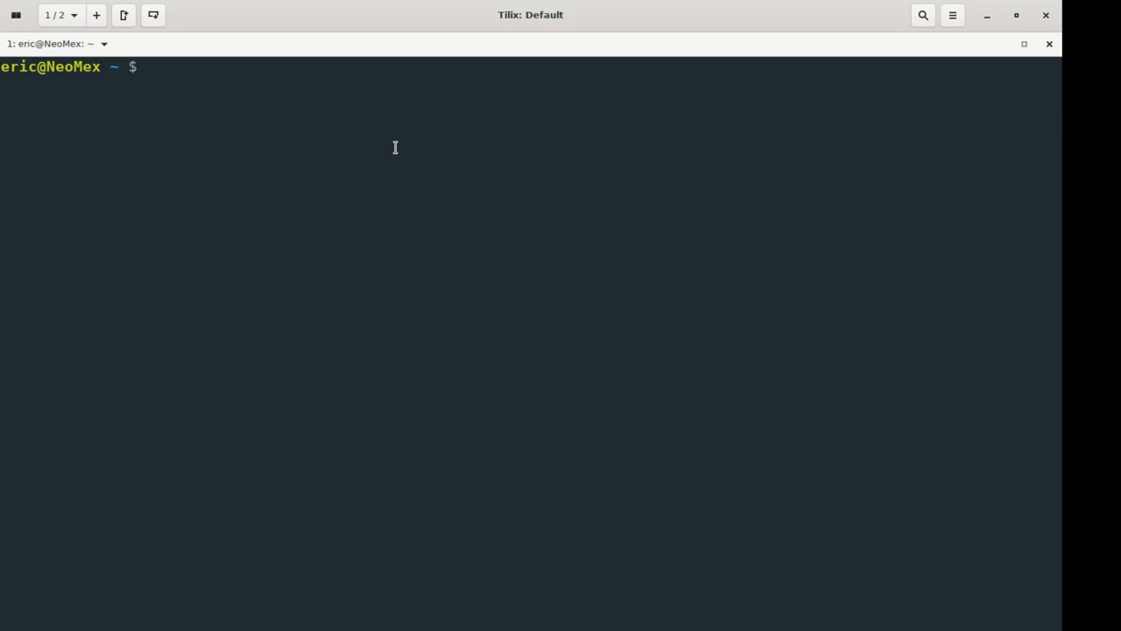
- Enter vim .bashrc at the prompt, ready to edit the shell config
text(vim)
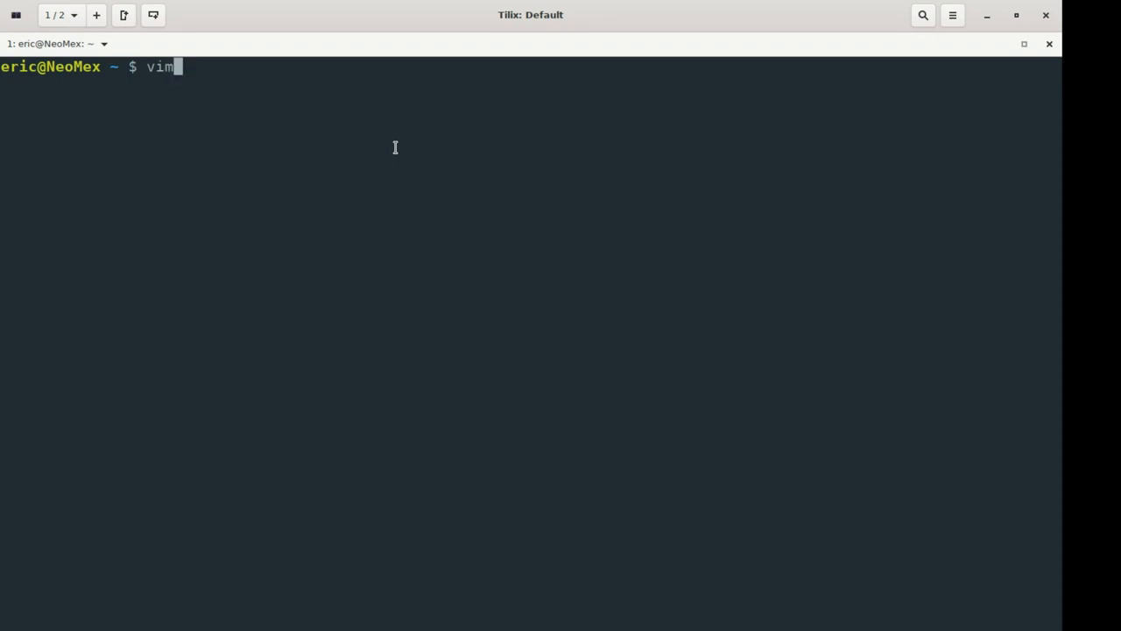
text(.)
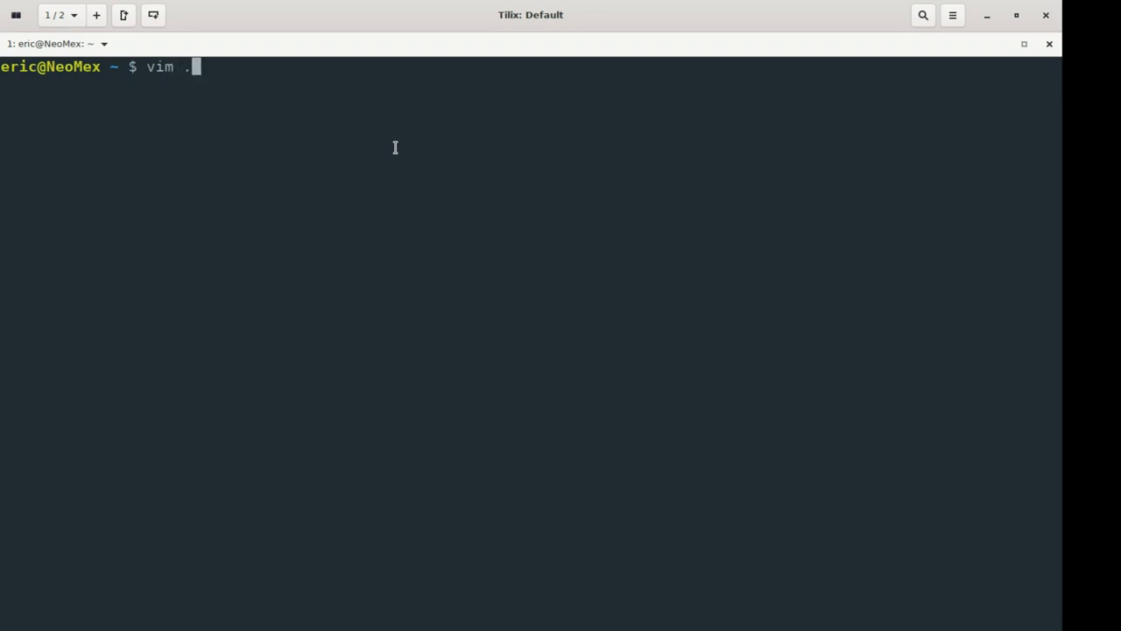
text(bashr)
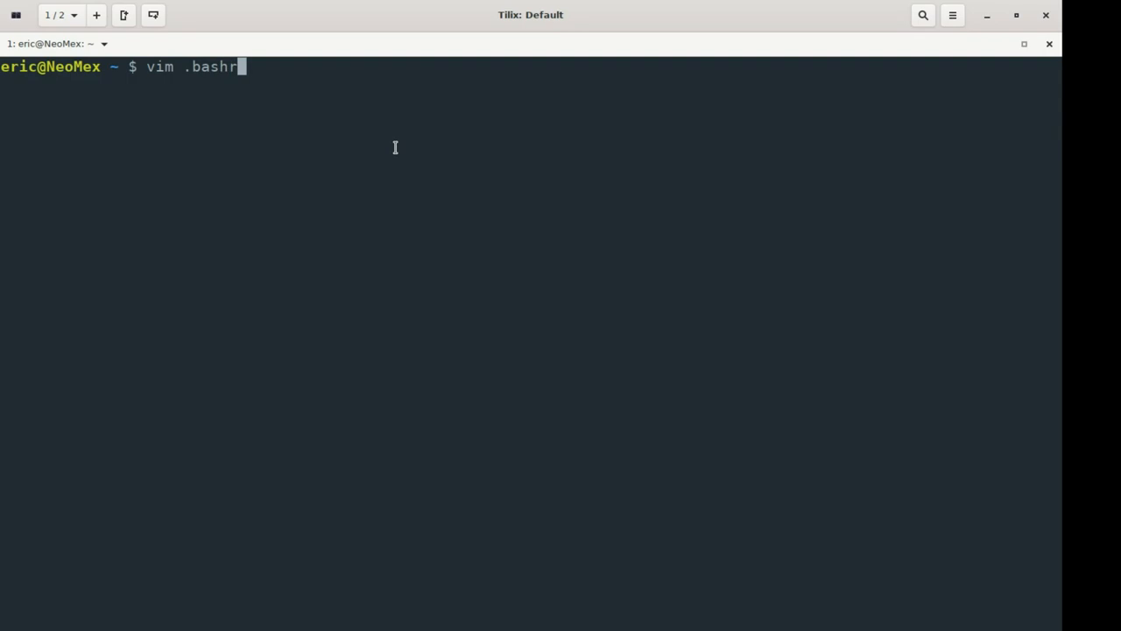
text(c)
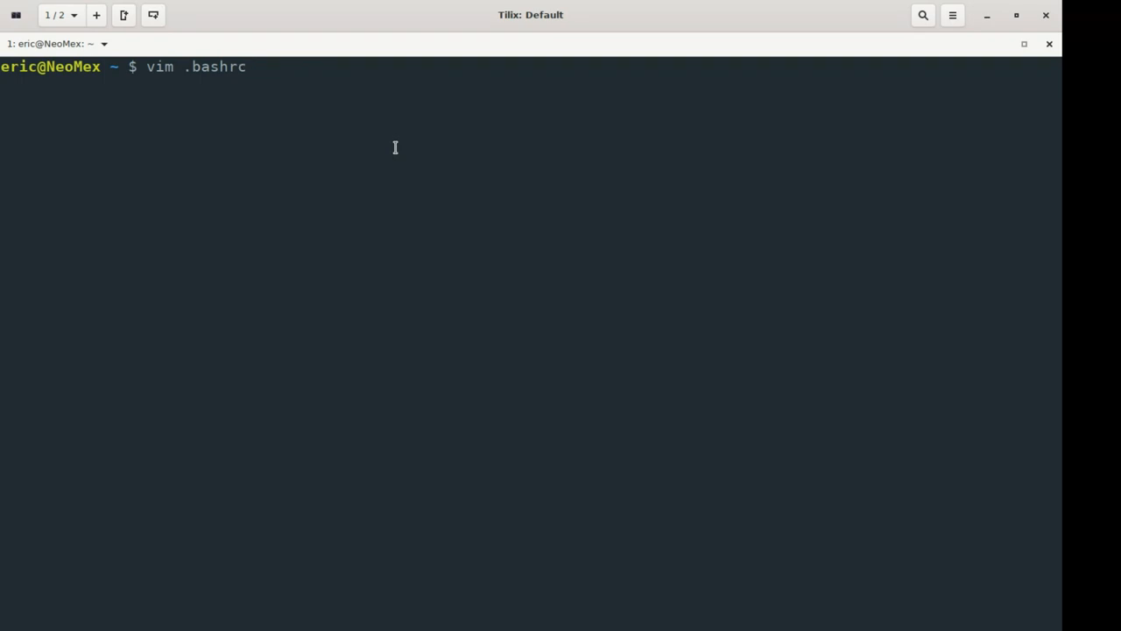
- View .bashrc in vim and move up through the saved alias lines (cl, news, myip)
key(Return)
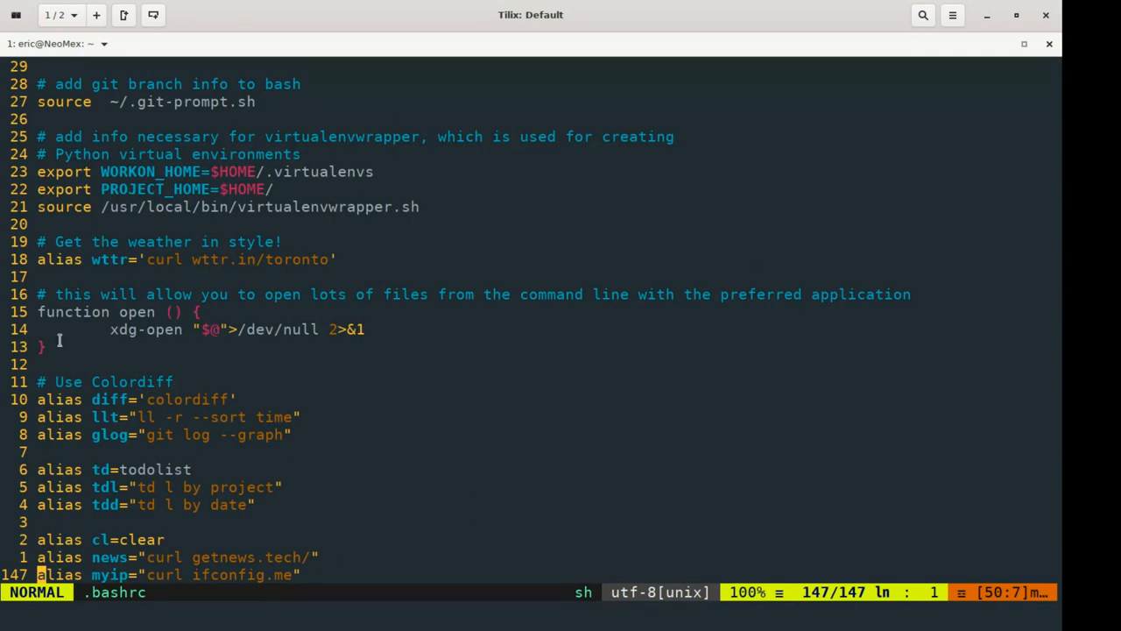
mouse_move(341, 376)
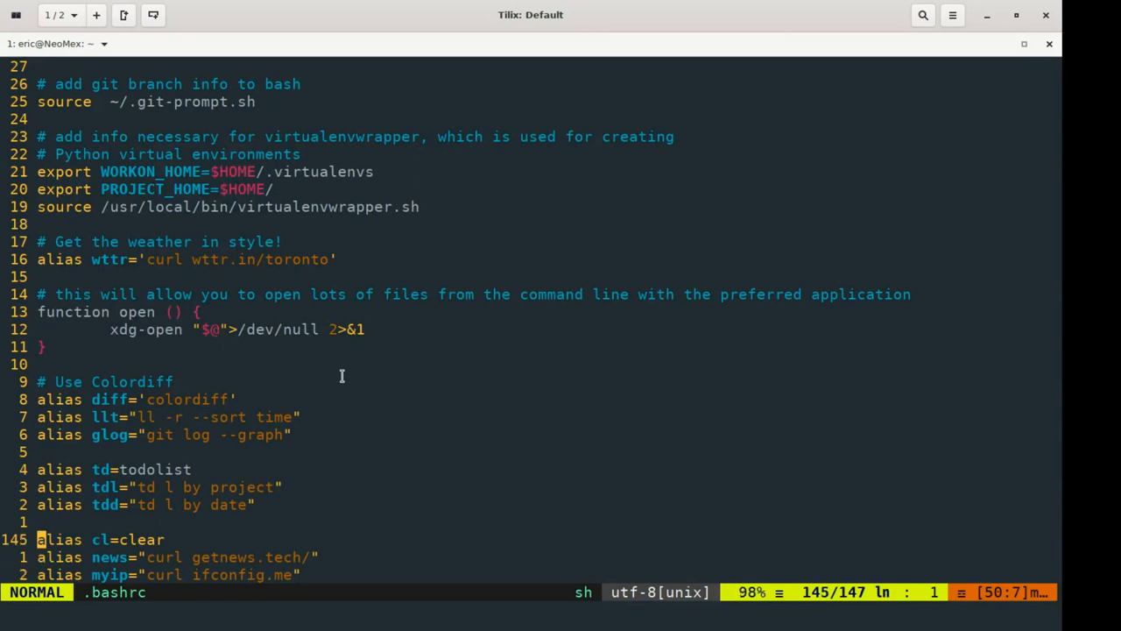
key(Up)
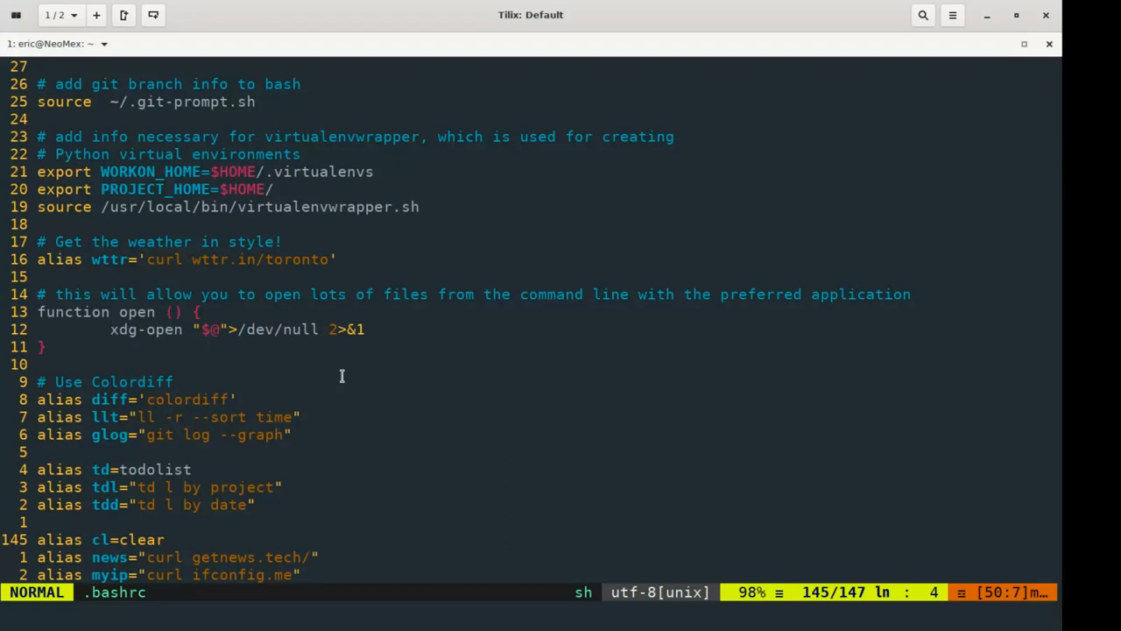
key(k)
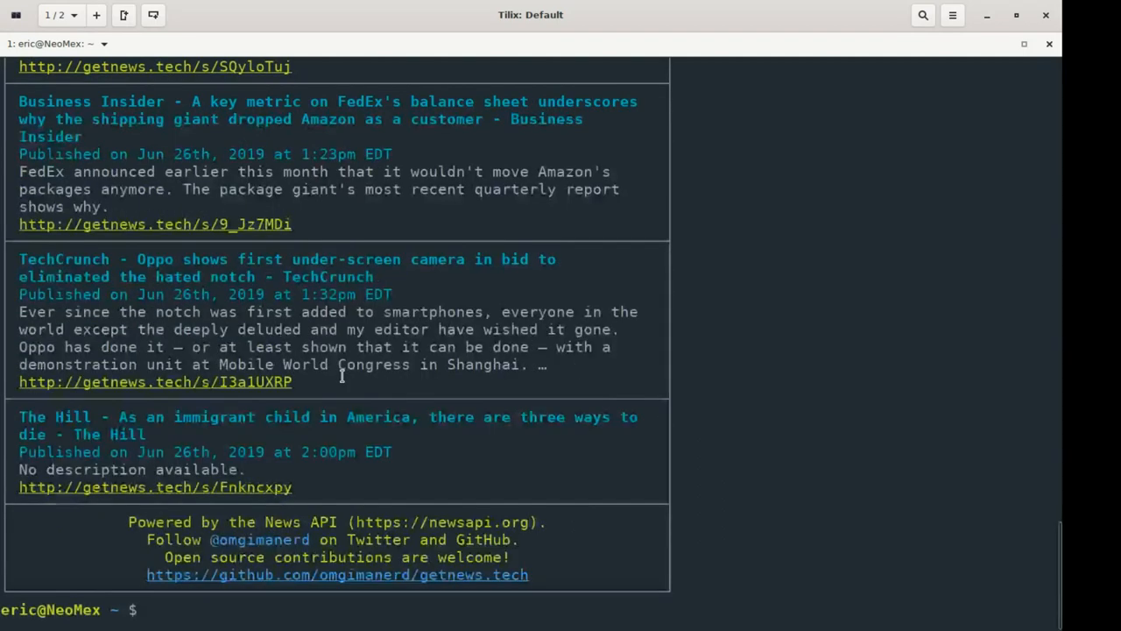
mouse_move(526, 431)
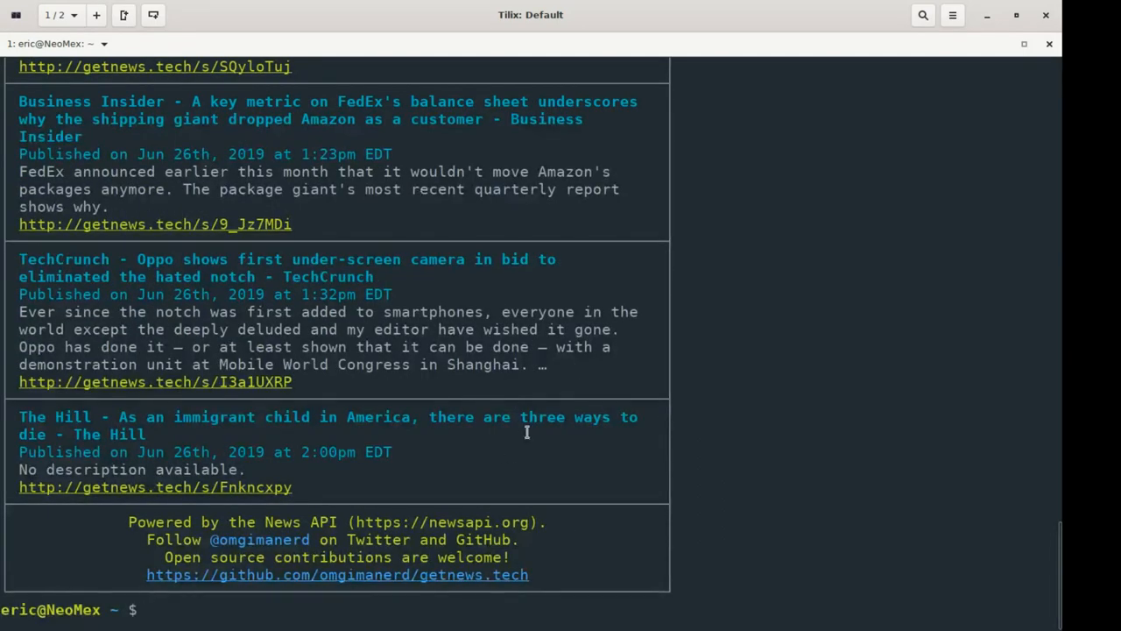
scroll(up, 3)
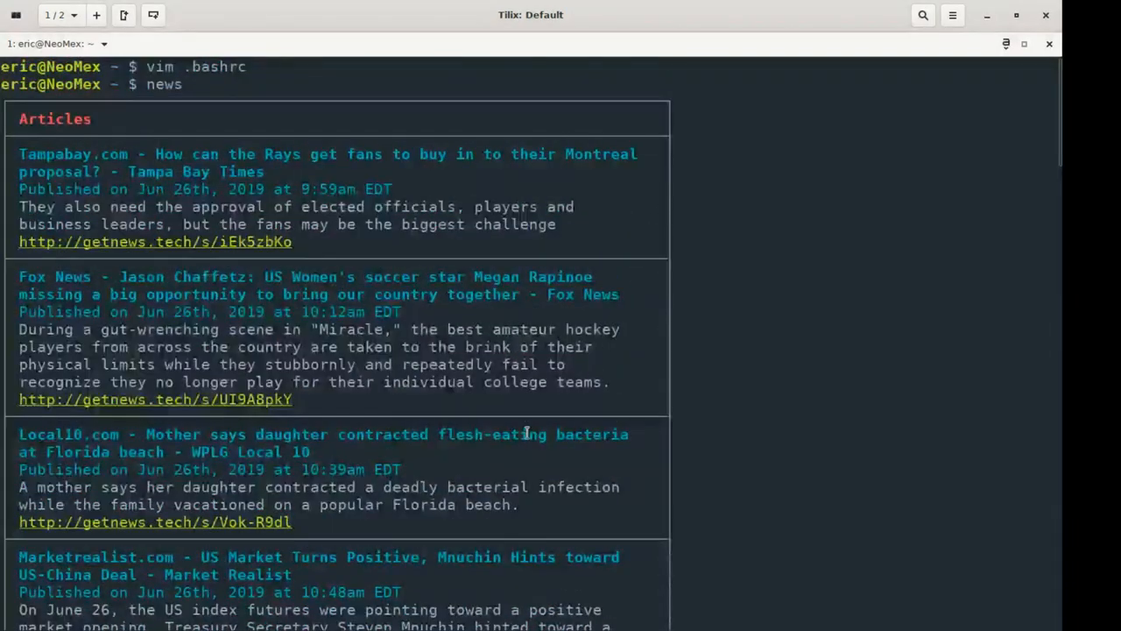
scroll(down, 3)
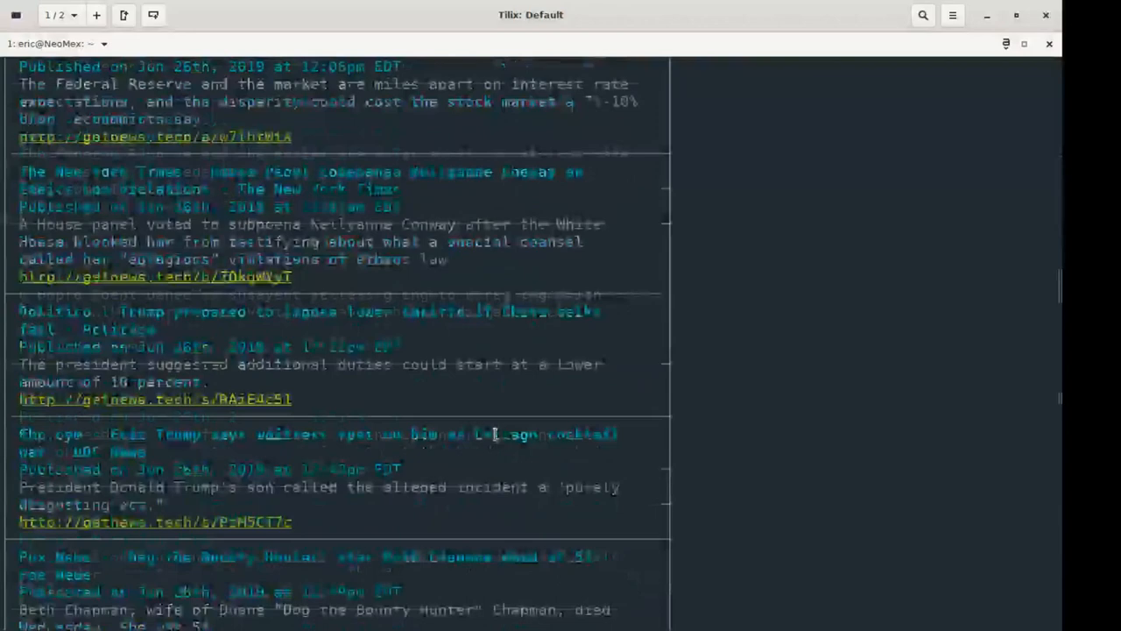